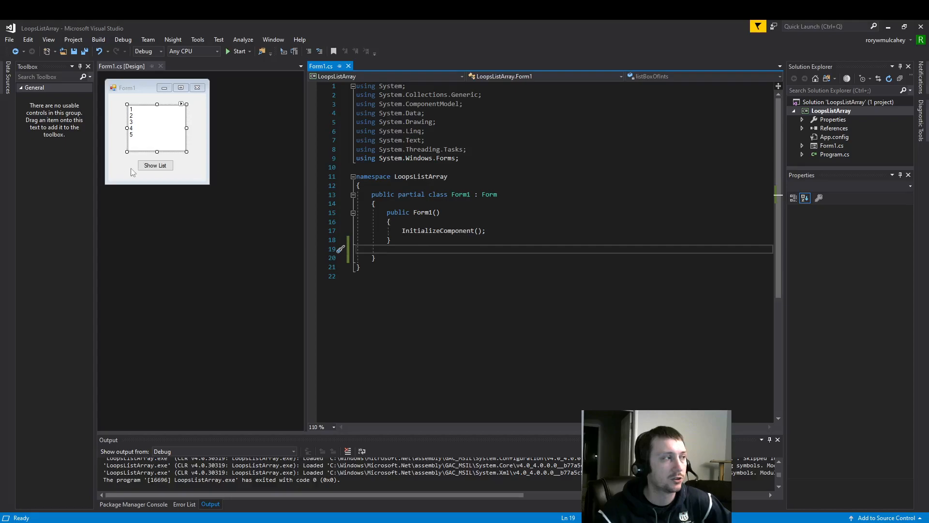
mouse_move(173, 177)
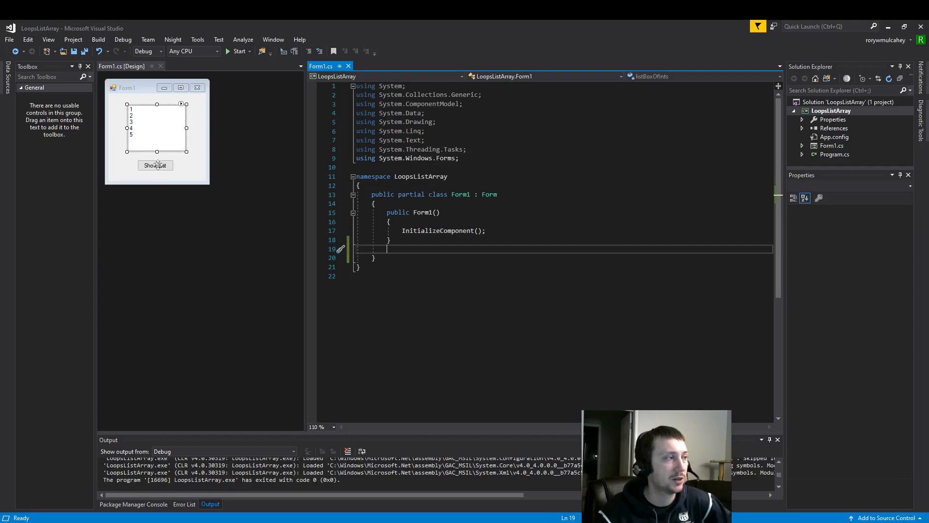
Select the Show List button on the Form1 designer to show its properties.
click(156, 165)
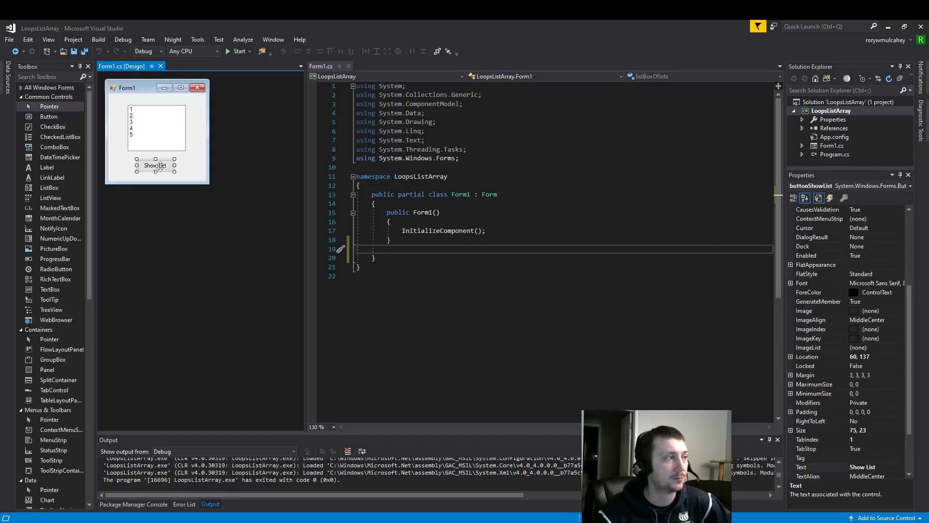
Generate the buttonShowList_Click handler and check the list box items via Edit Items.
double_click(156, 165)
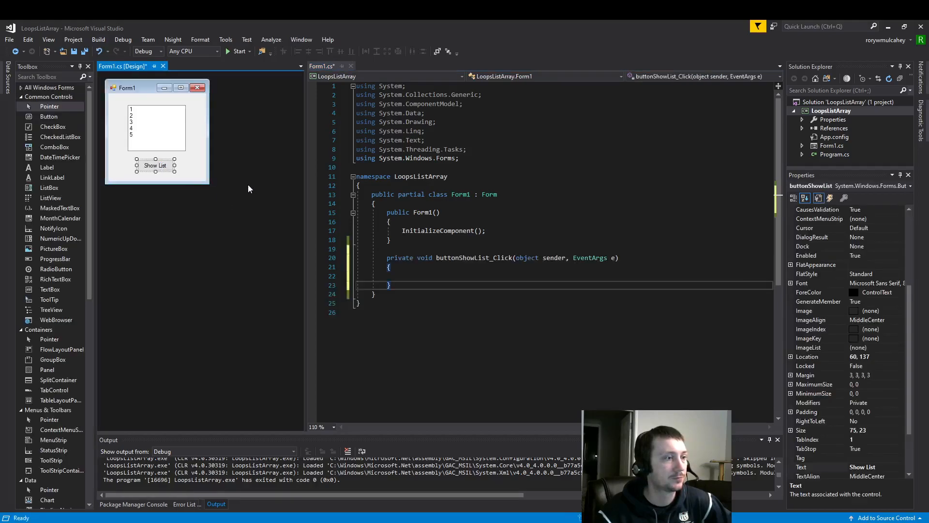
click(156, 126)
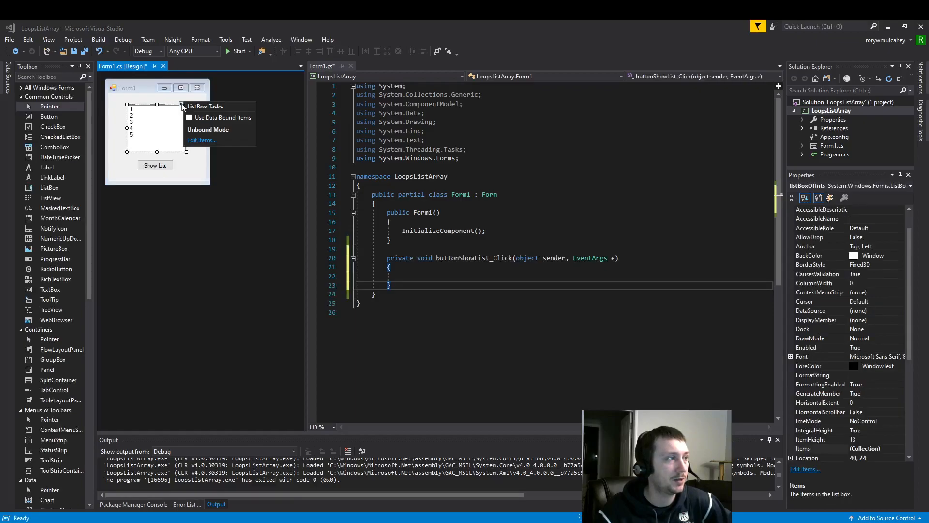
mouse_move(200, 140)
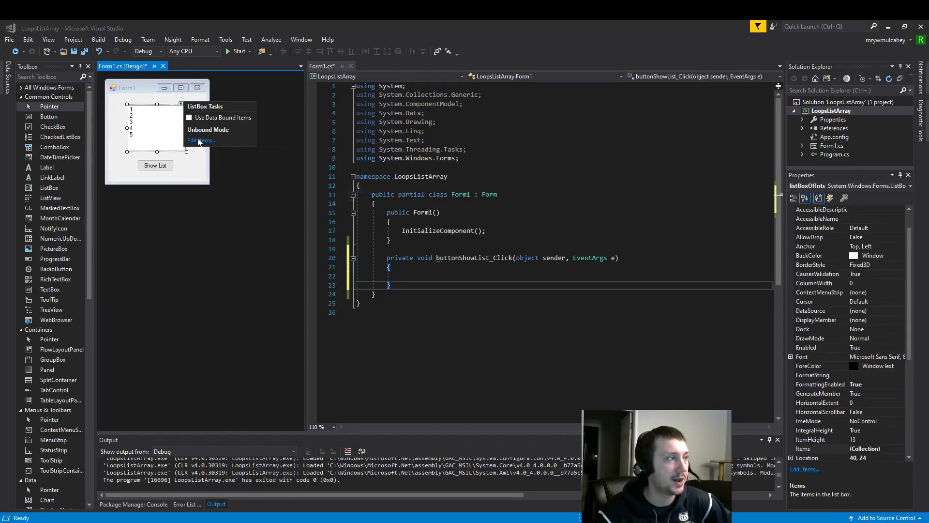
click(202, 140)
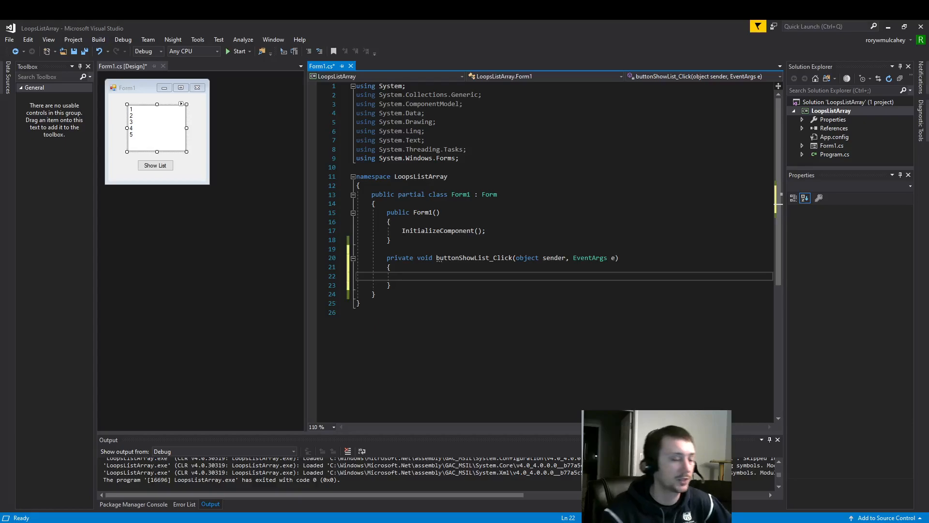
Declare List<int> intList = new List<int>(); as the handler's first statement.
text(List)
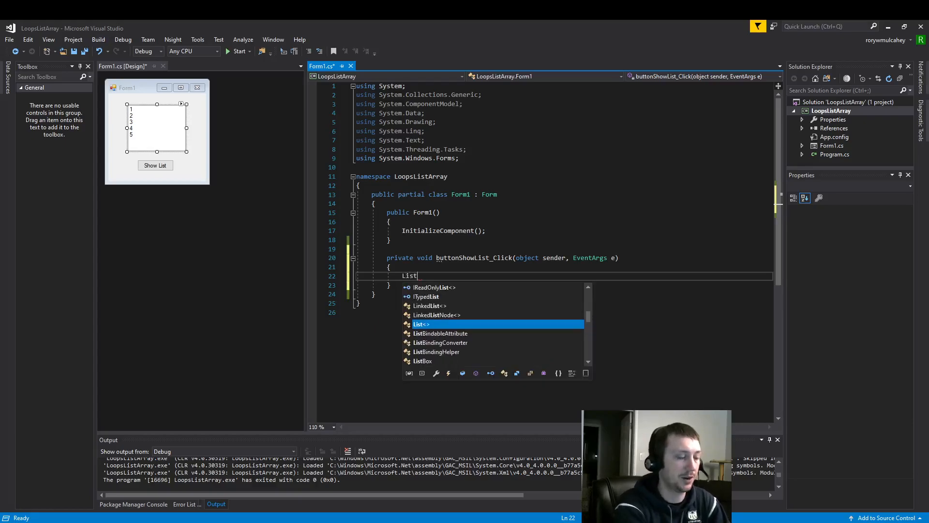
text(<int>)
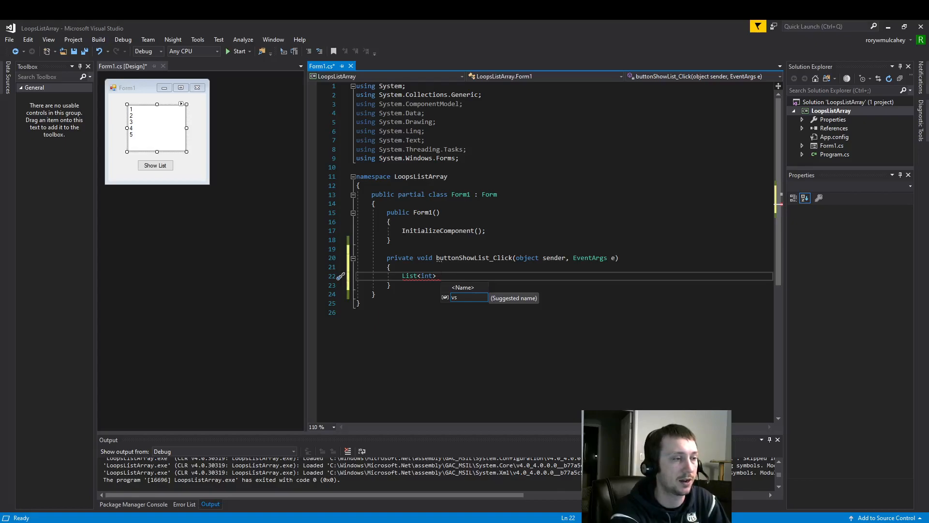
text(intList)
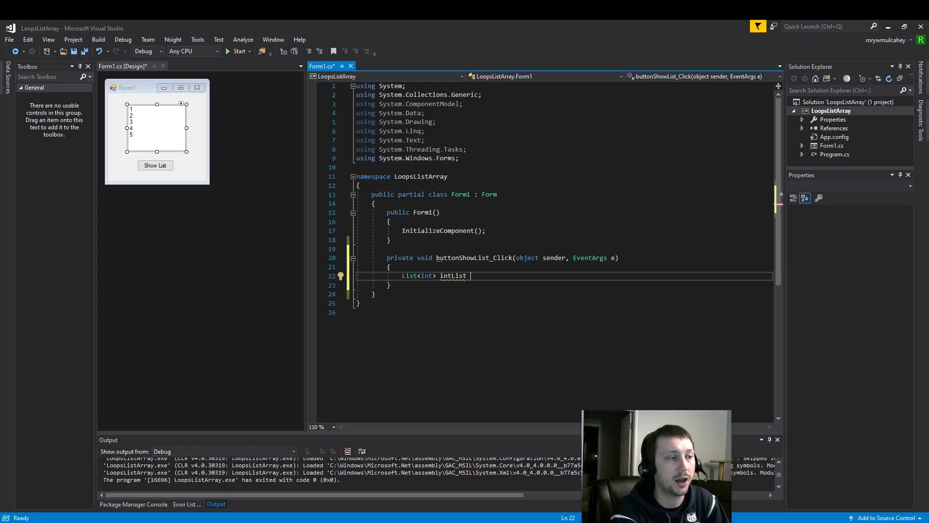
text(= n)
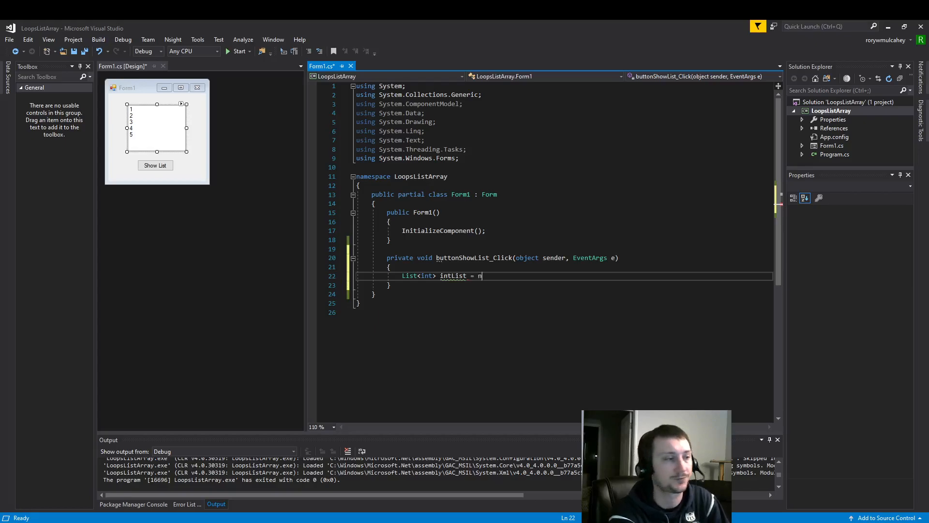
text(ew)
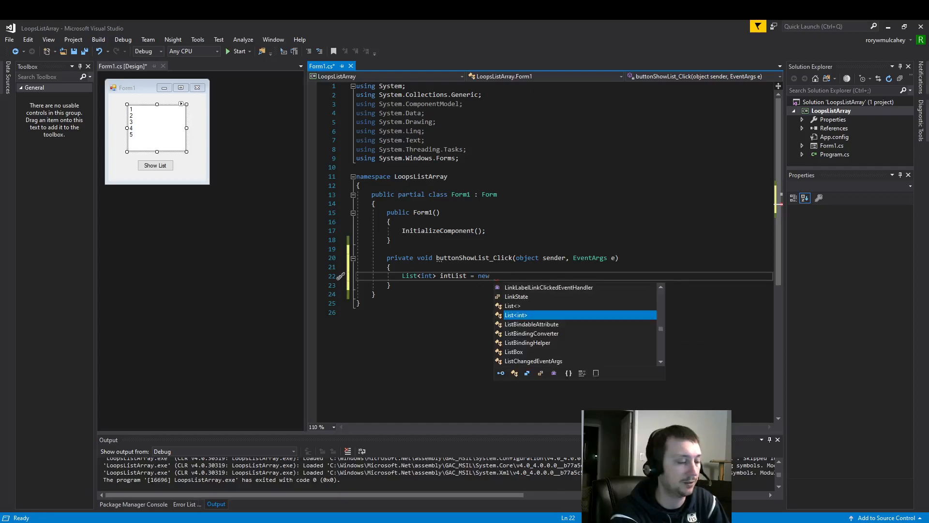
text(List<int>)
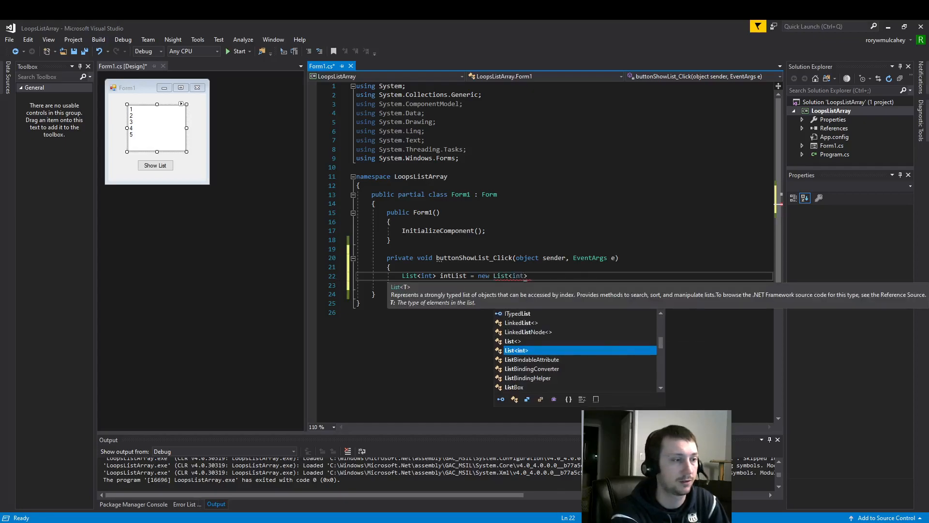
key(Escape)
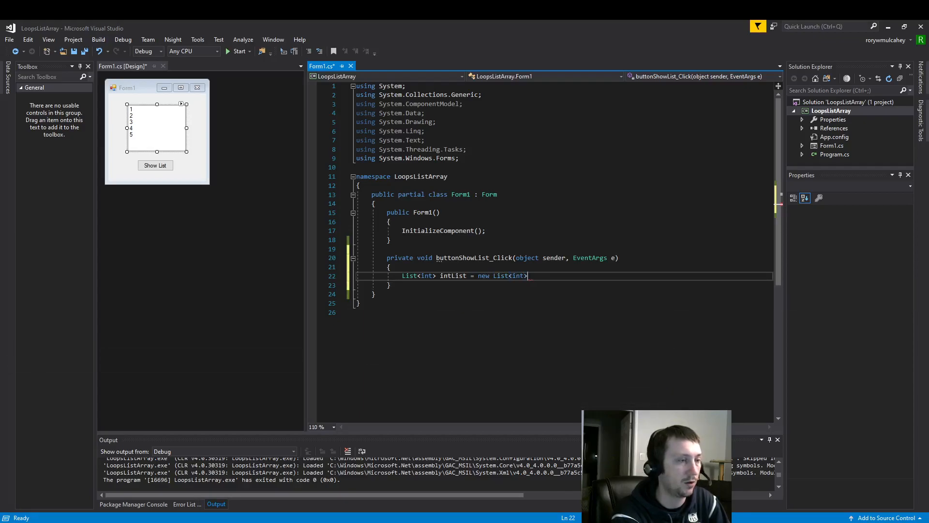
text(();)
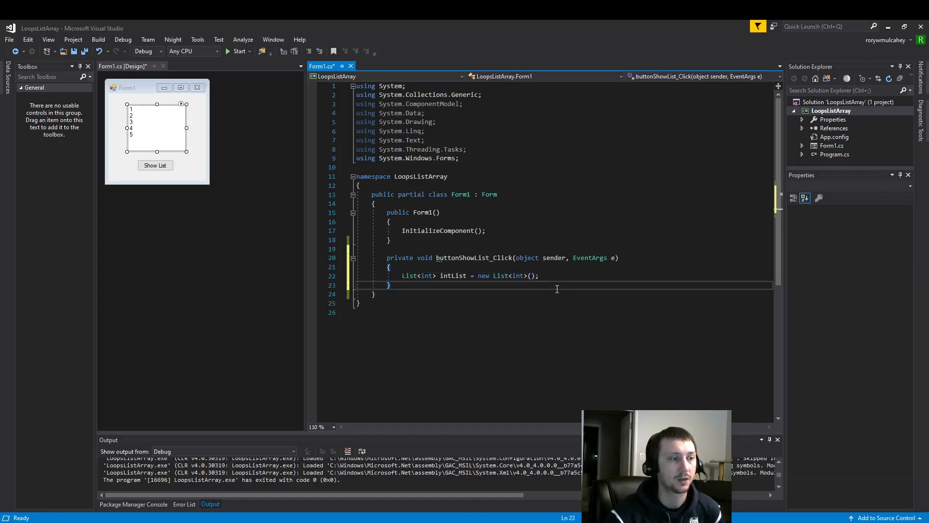
click(530, 275)
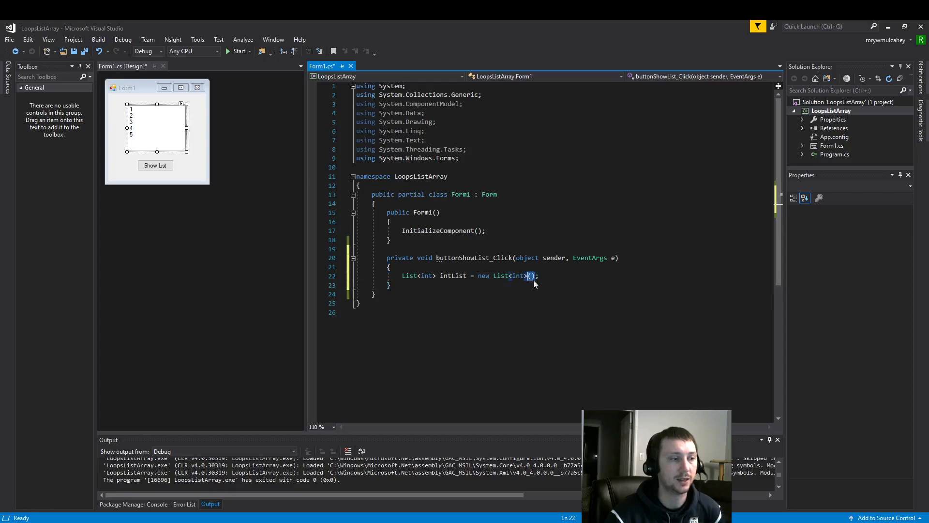
mouse_move(603, 303)
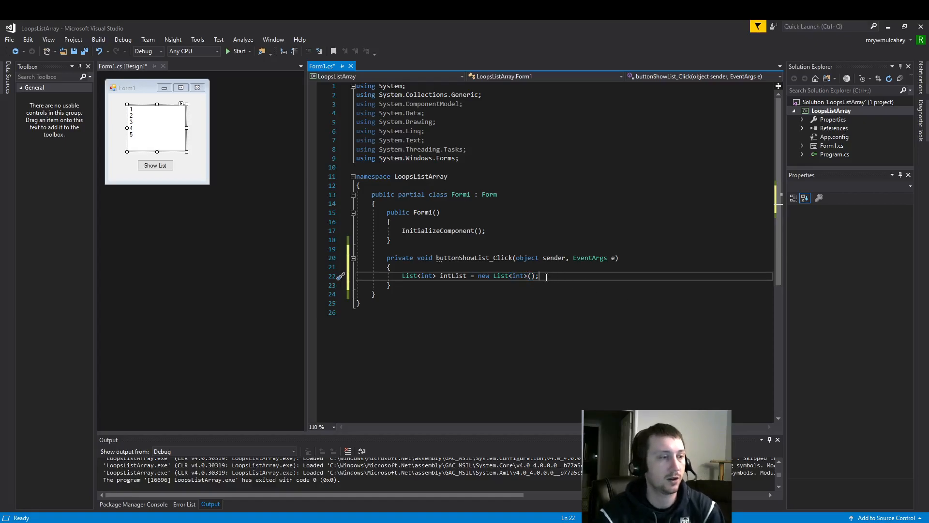
double_click(453, 275)
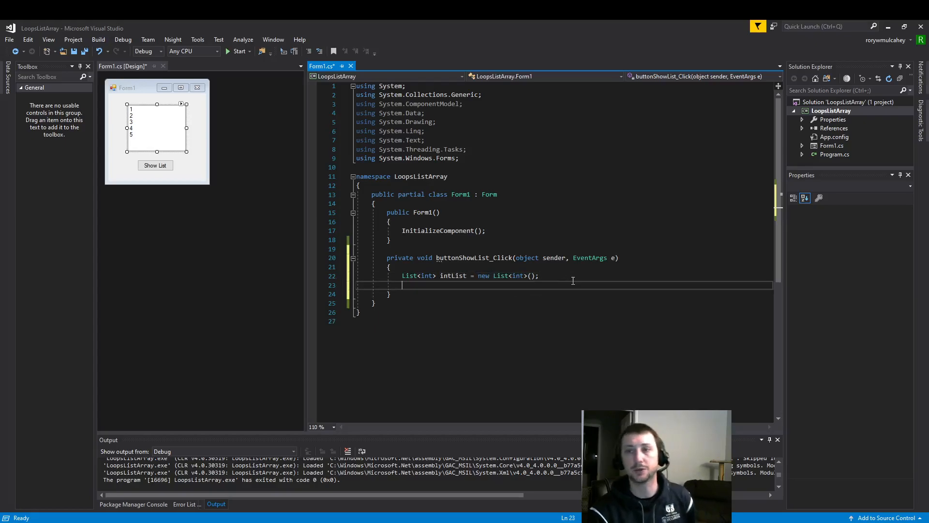
mouse_move(582, 295)
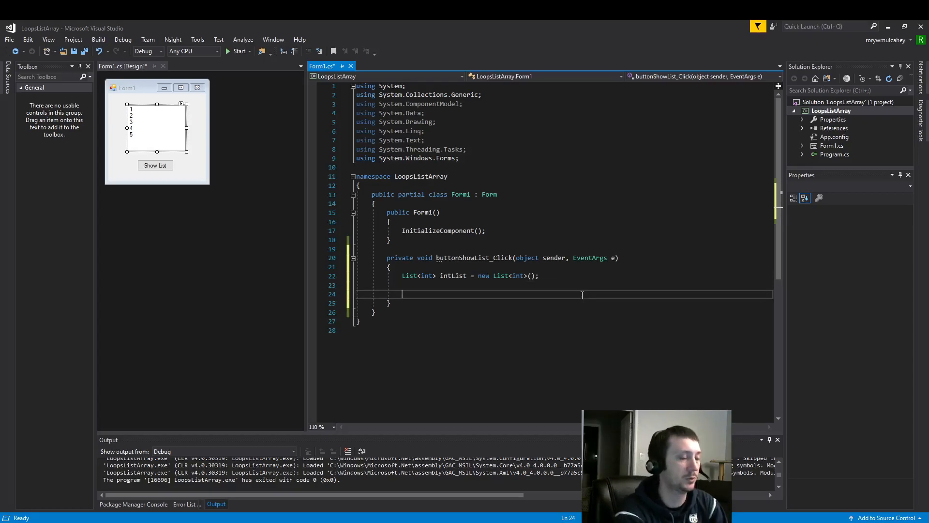
Add an empty foreach (string value in listBoxOfInts.Items) loop with braces.
text(foreach)
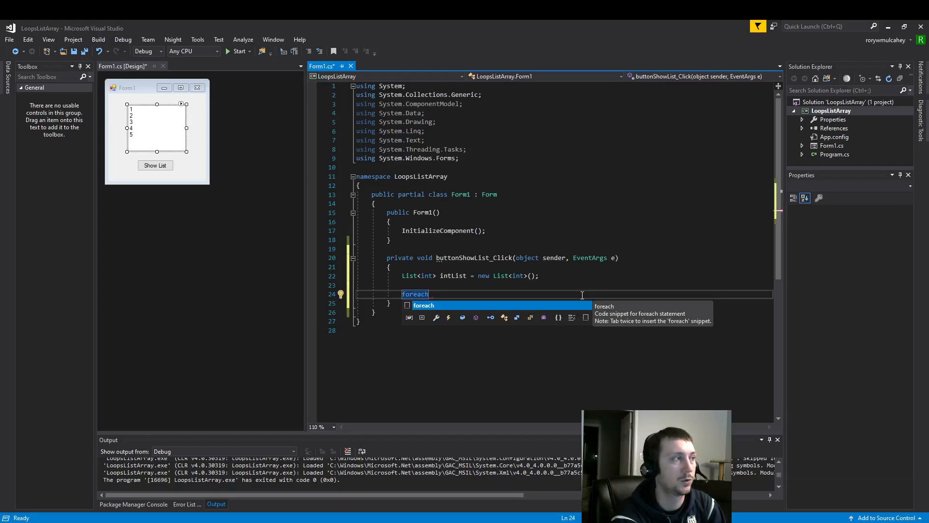
key(Tab)
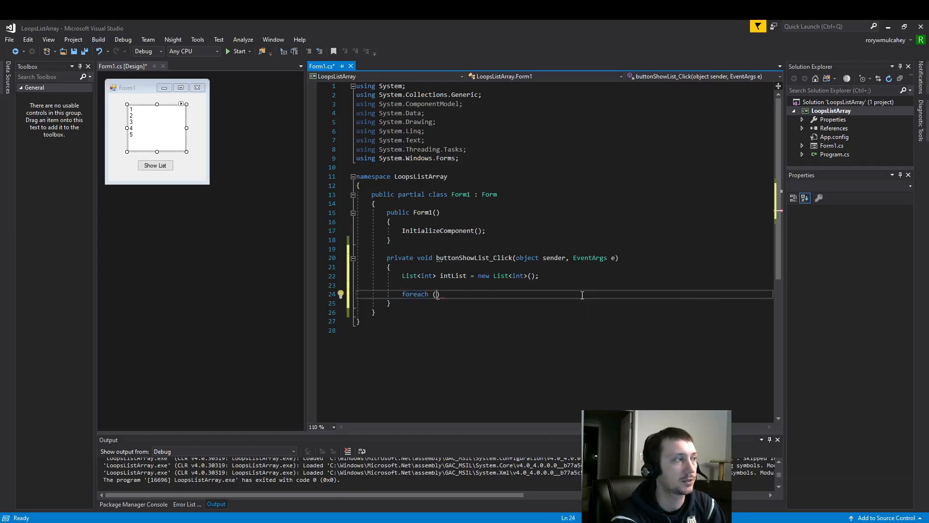
mouse_move(104, 121)
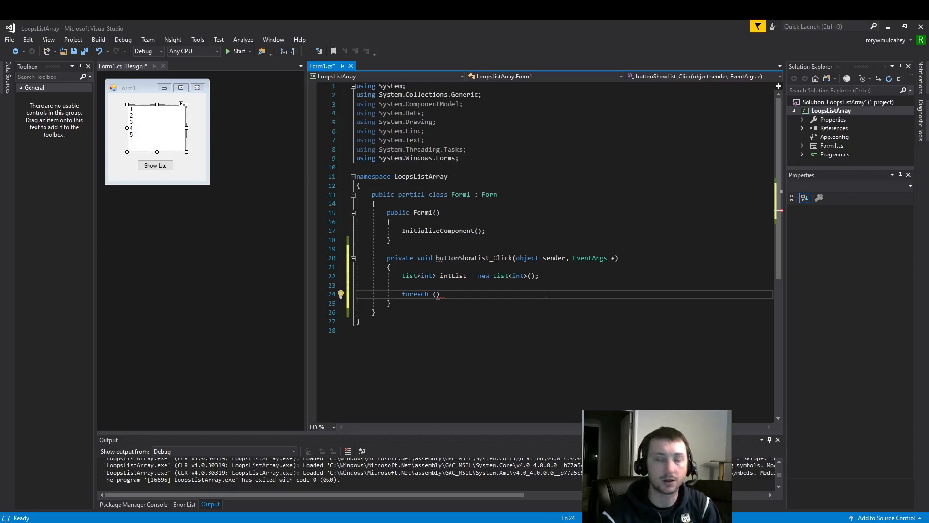
text(string)
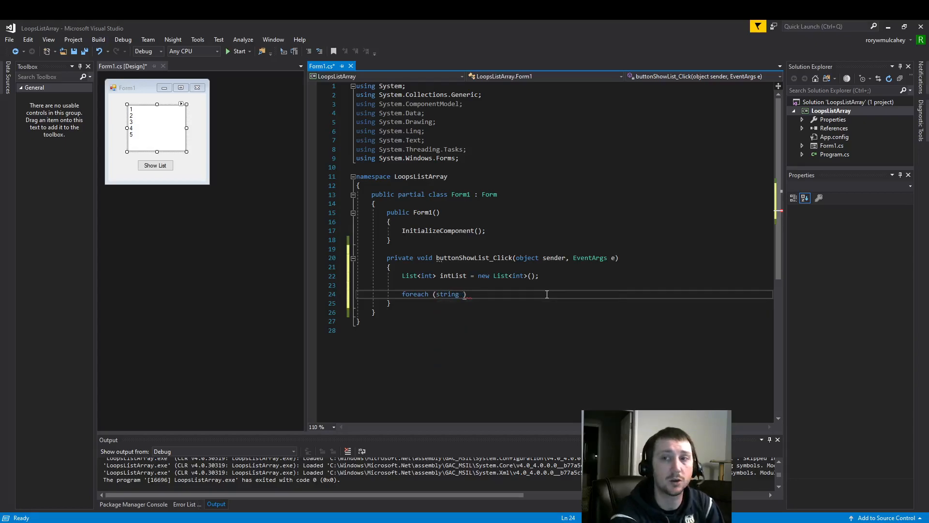
text(value in)
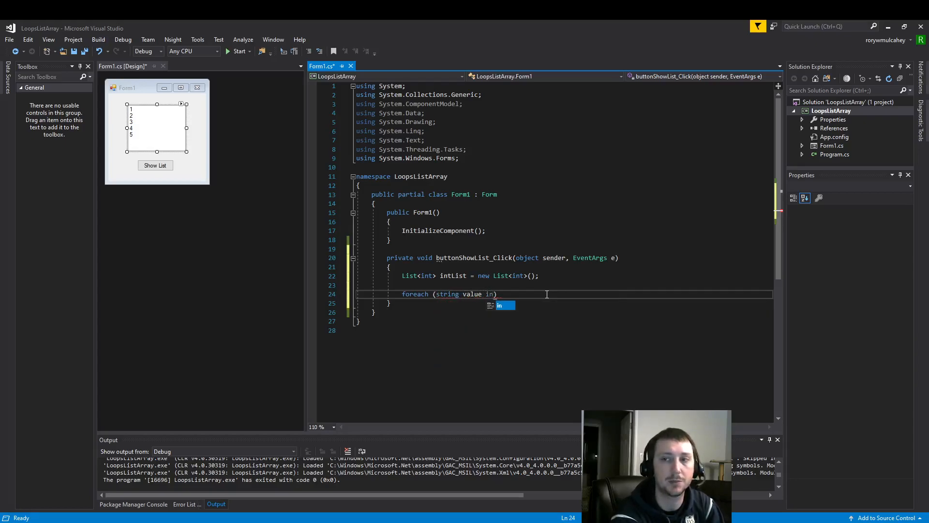
text(listBoxOfInts)
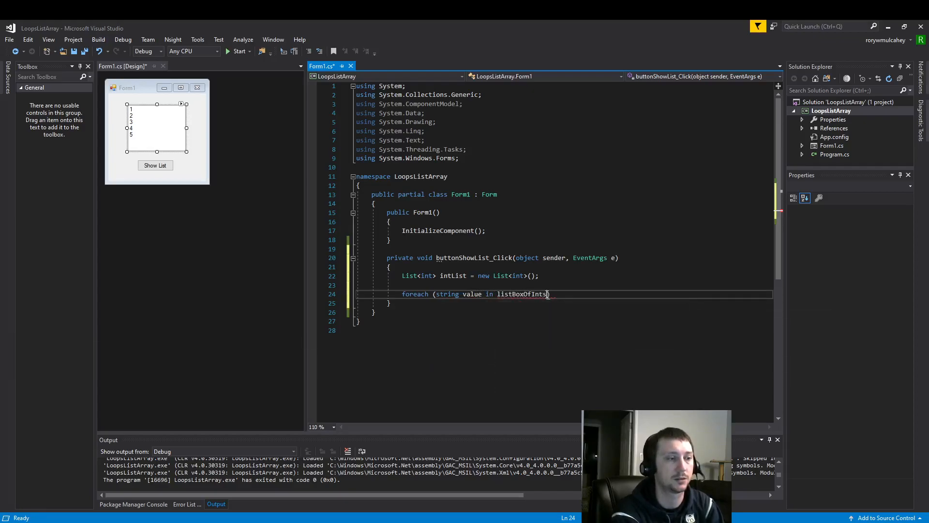
text(.Items)
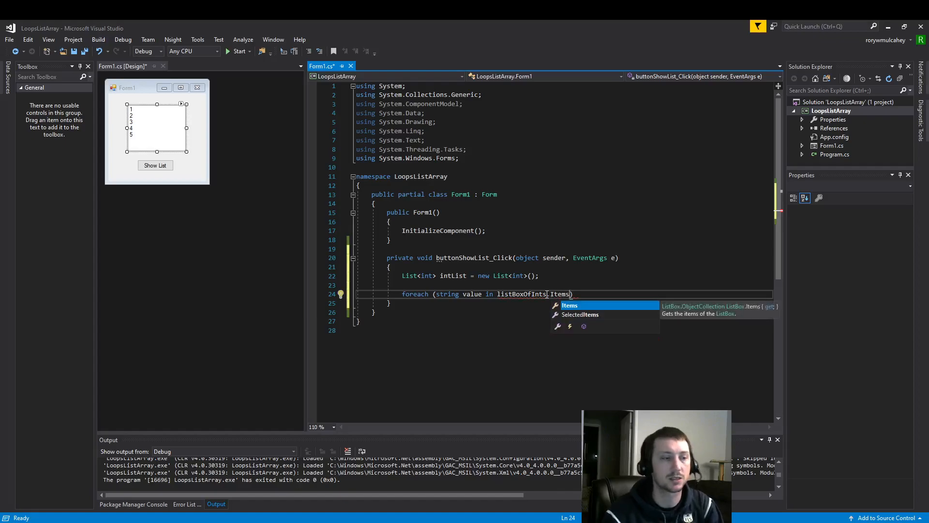
text({)
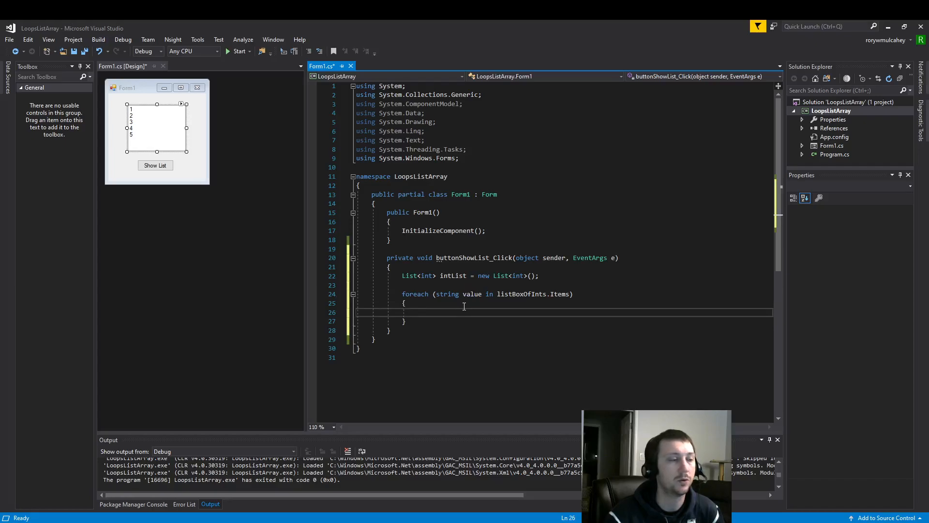
Write int i = int.Parse(value.ToString()); inside the foreach body.
text(i)
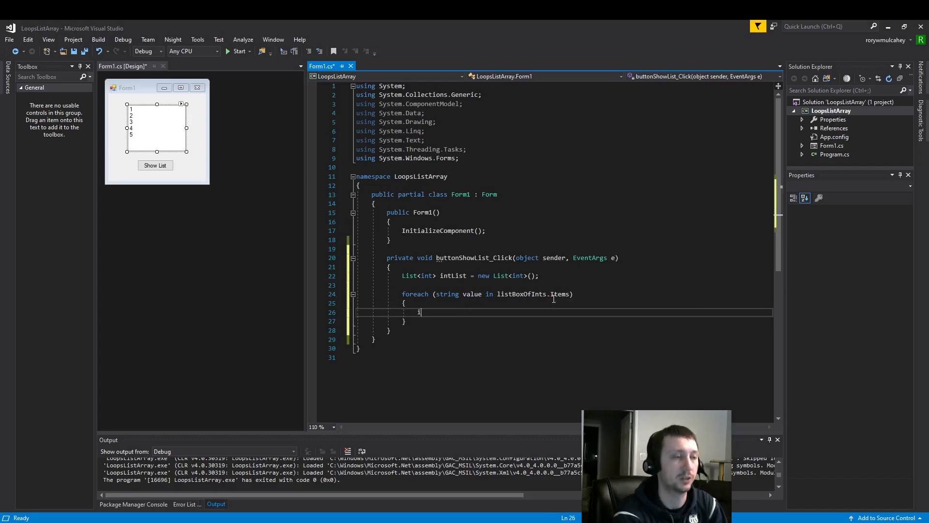
text(int i =)
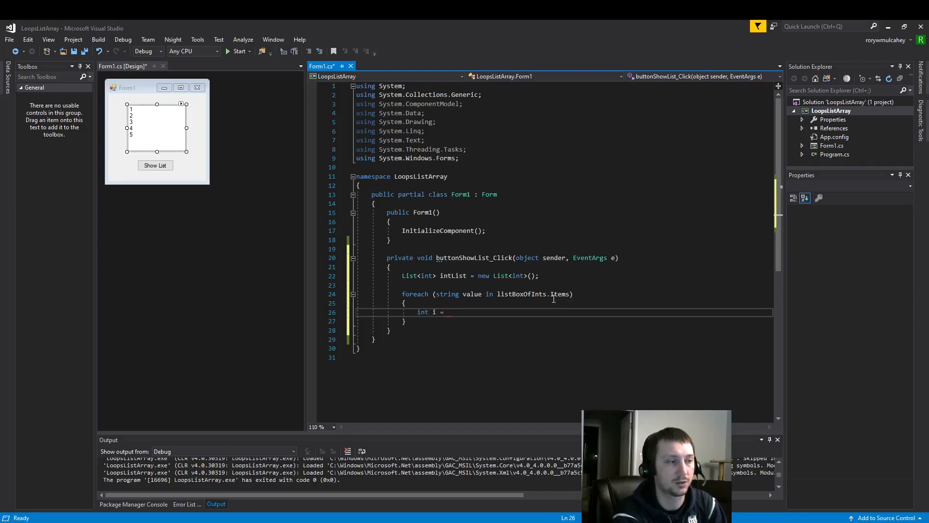
text(int.)
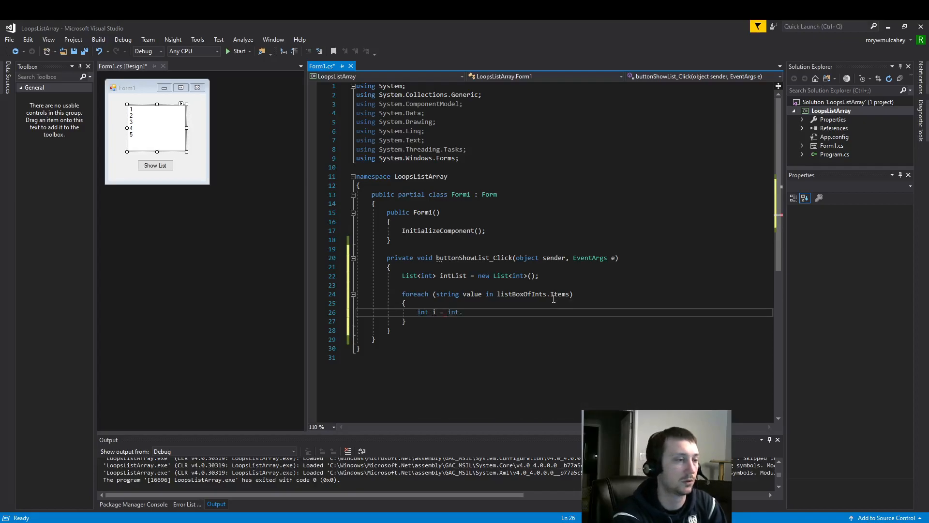
text(Parse)
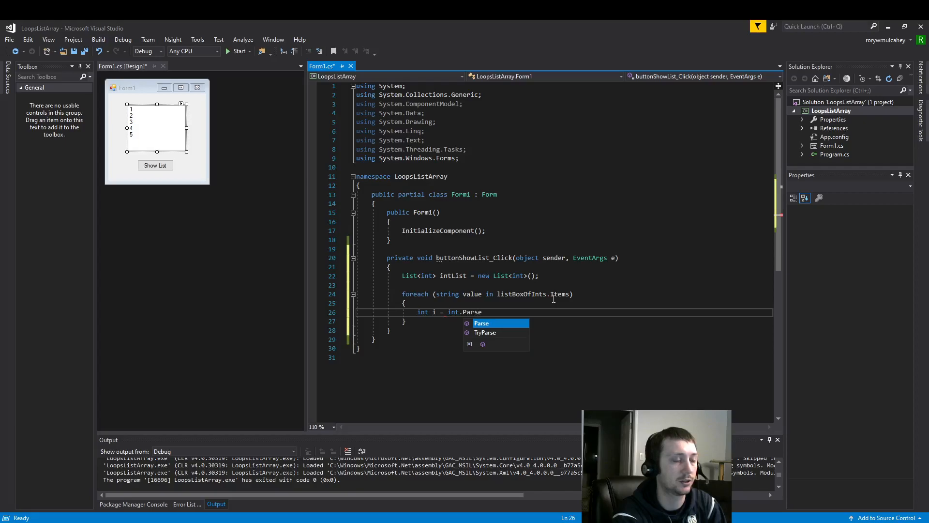
text(())
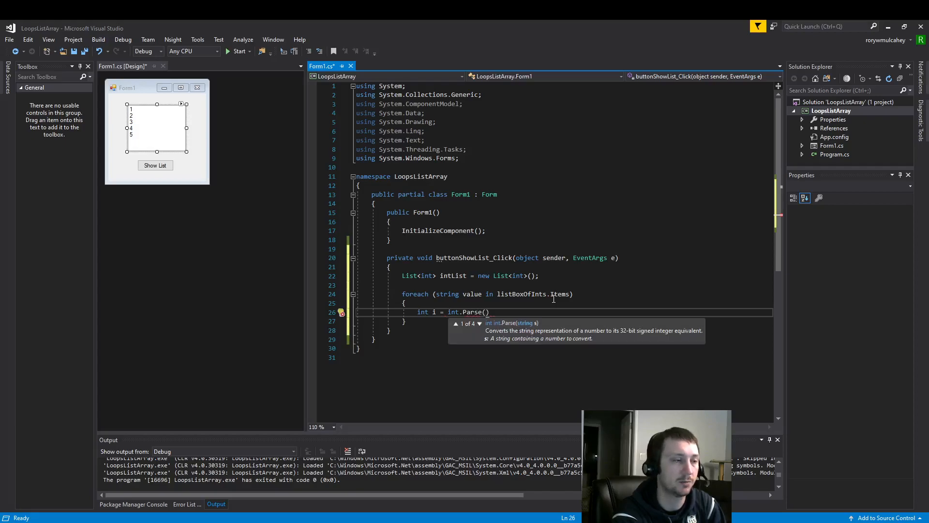
text(val)
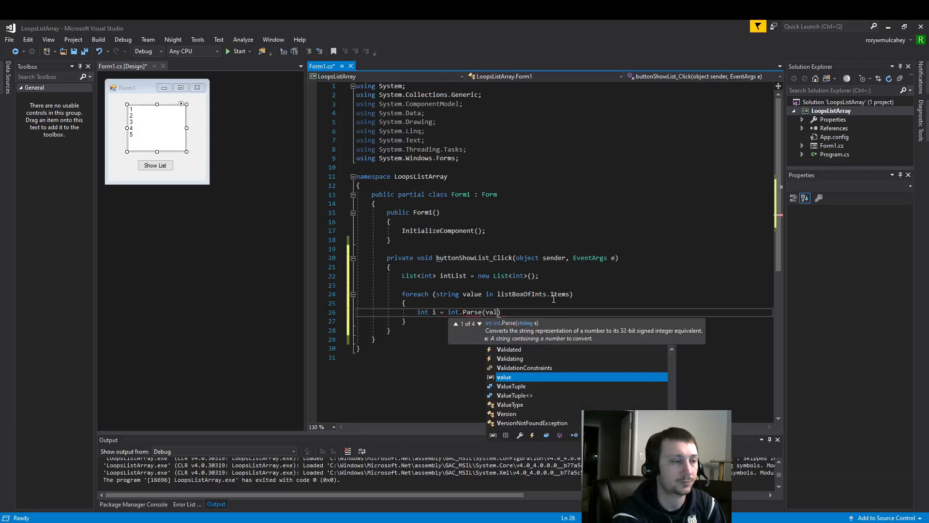
text(.T)
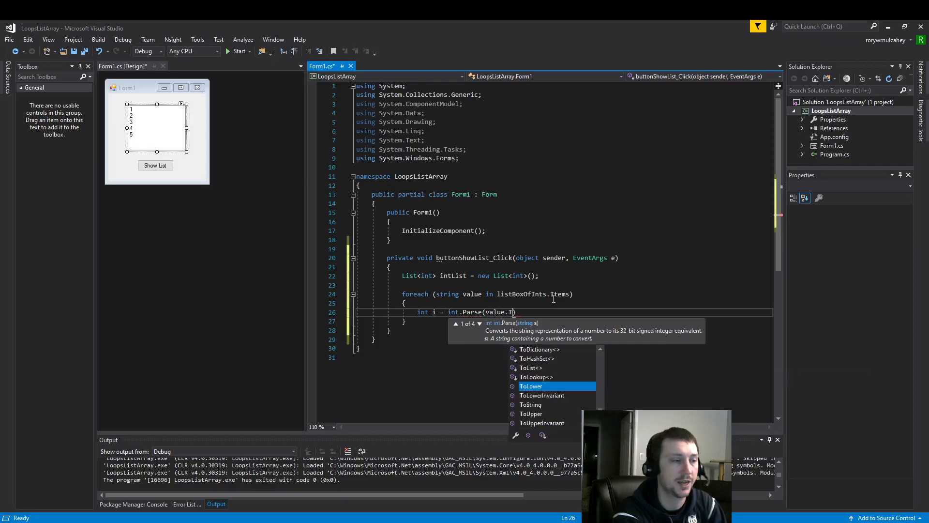
text(String()
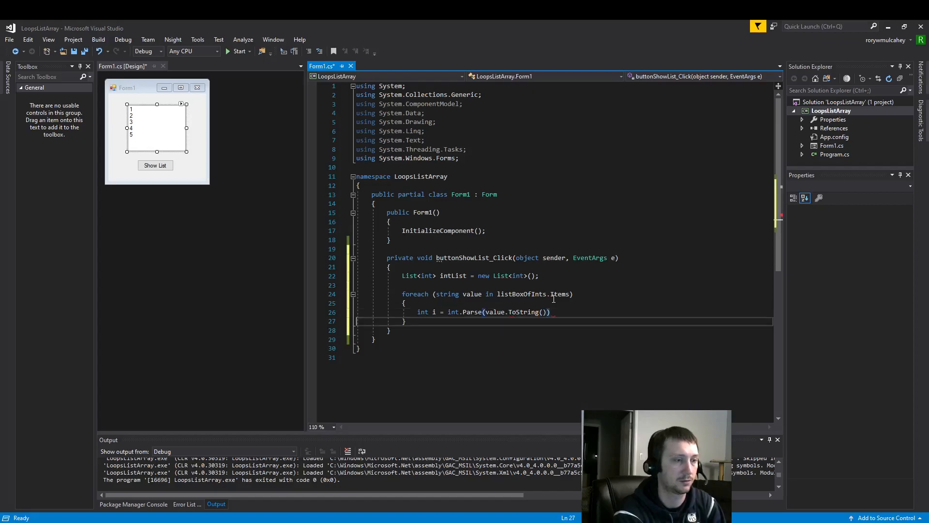
text(;)
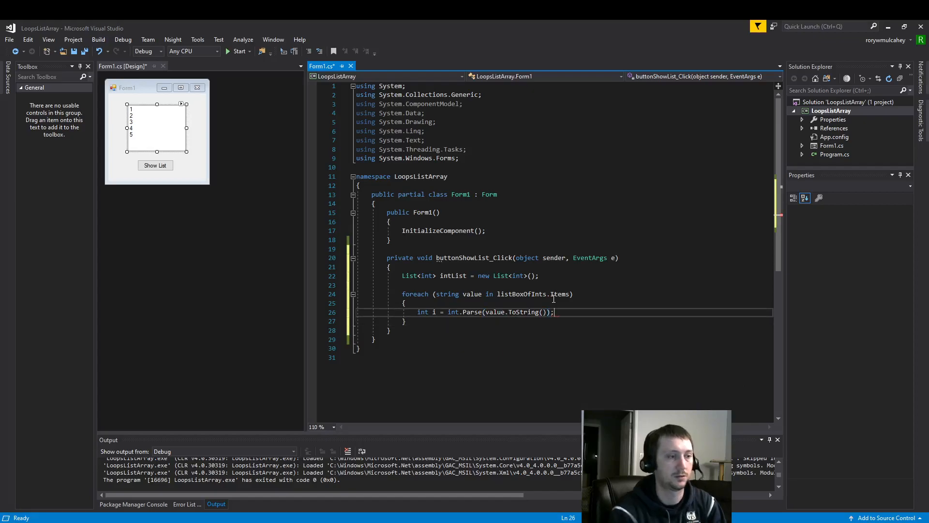
mouse_move(471, 313)
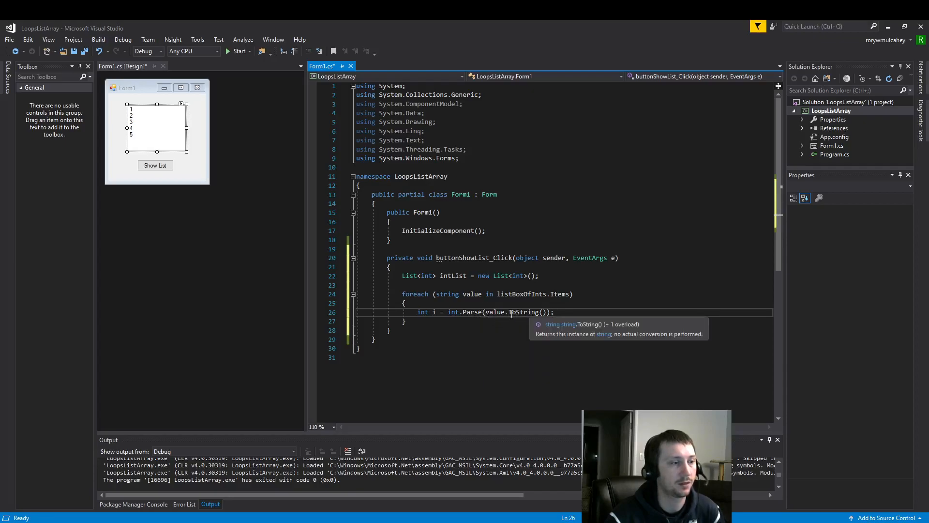
Remove .ToString() so the line reads int.Parse(value); and start a new line below.
double_click(523, 312)
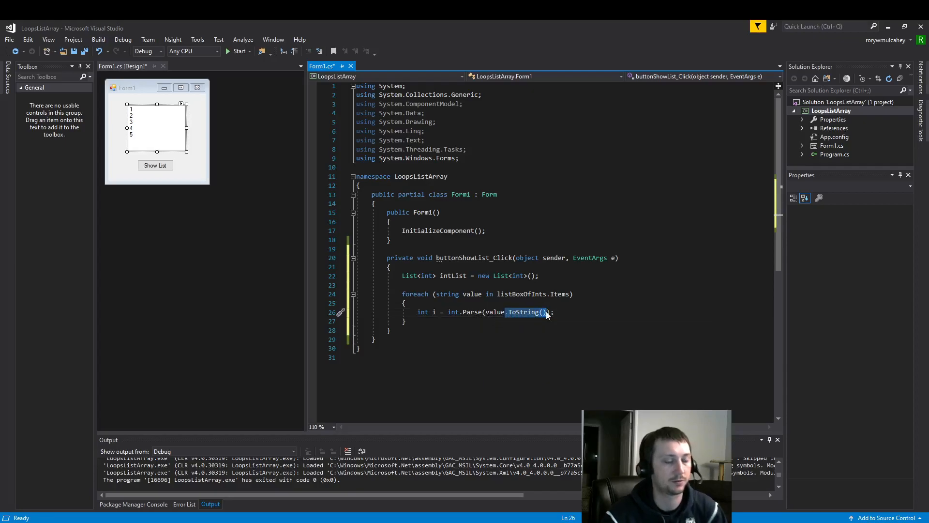
key(Delete)
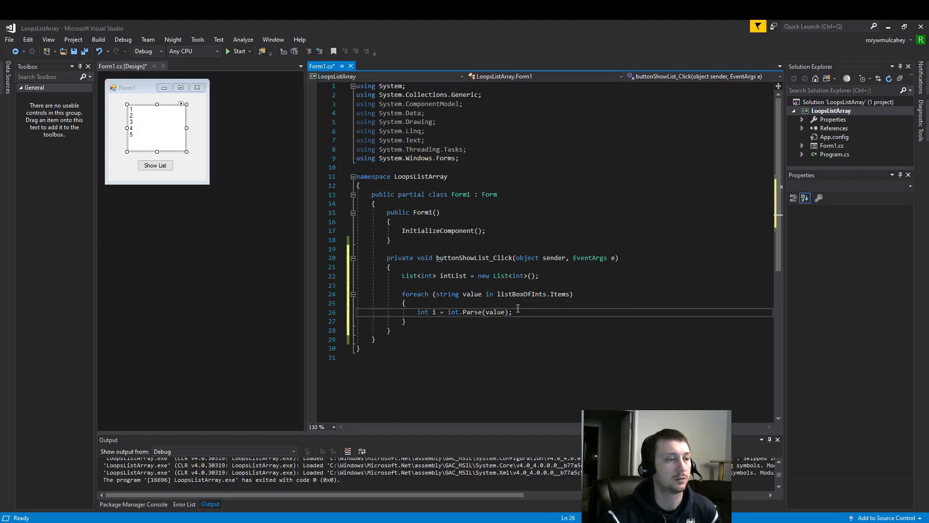
double_click(473, 312)
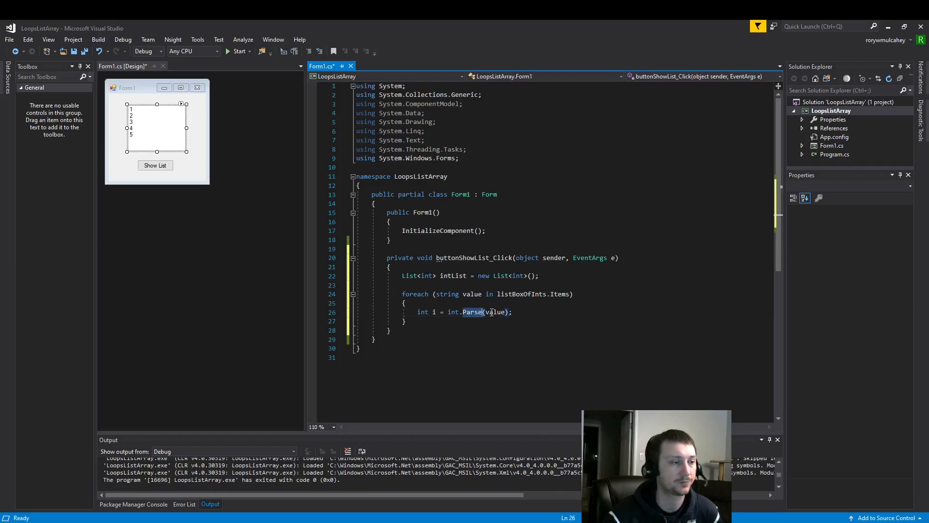
text(C)
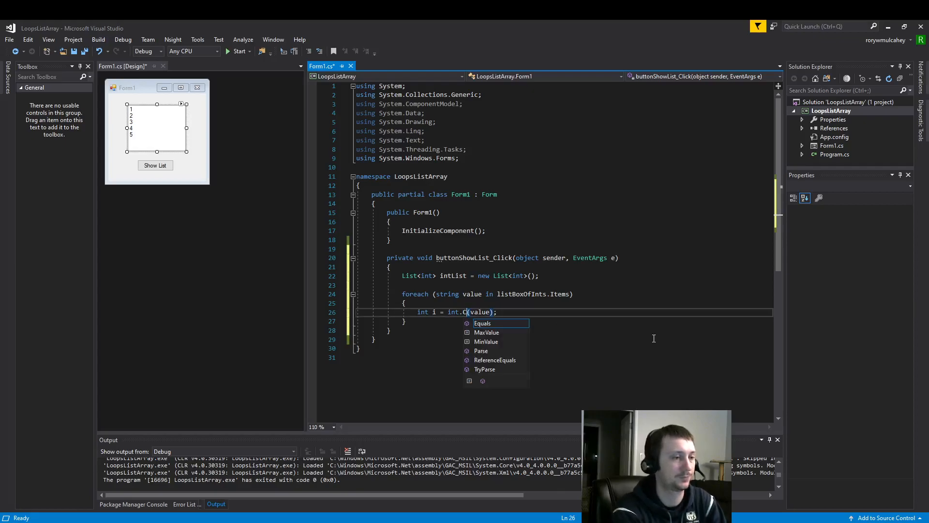
text(onvert)
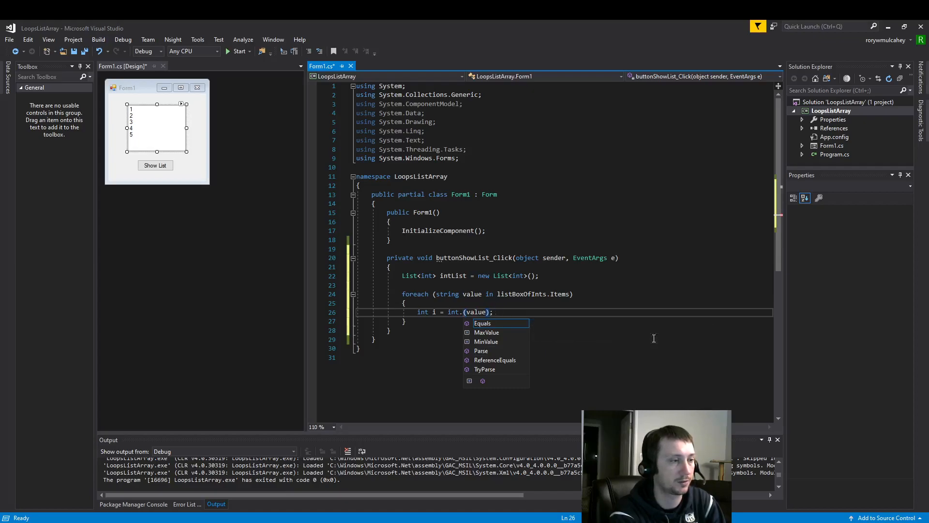
text(Conver)
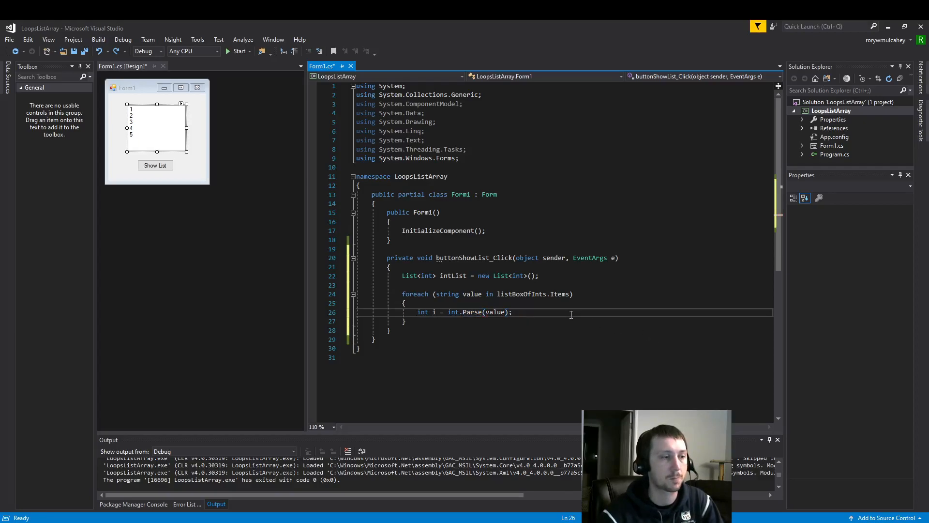
mouse_move(566, 311)
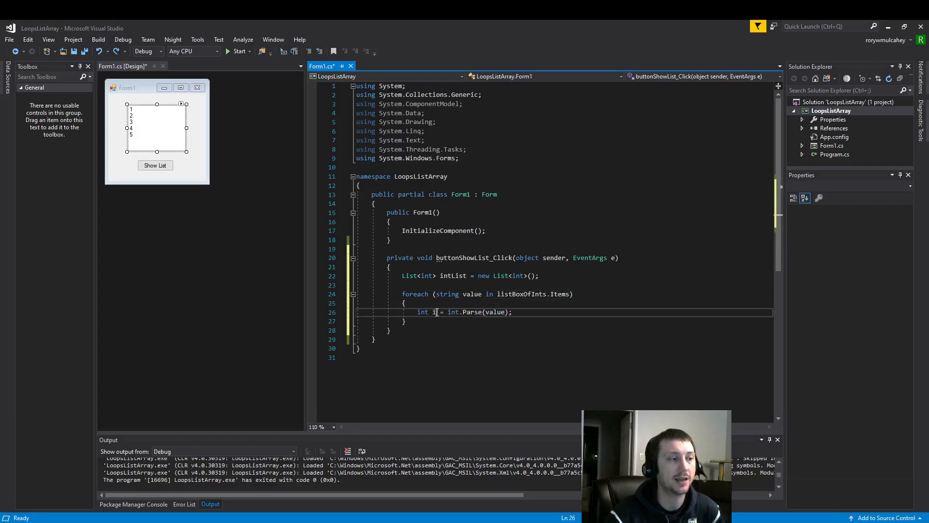
mouse_move(447, 293)
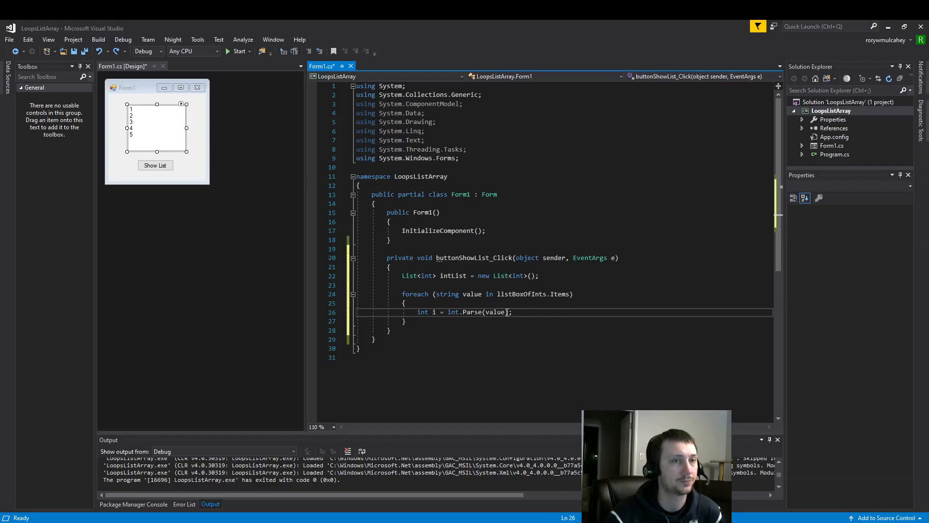
key(Enter)
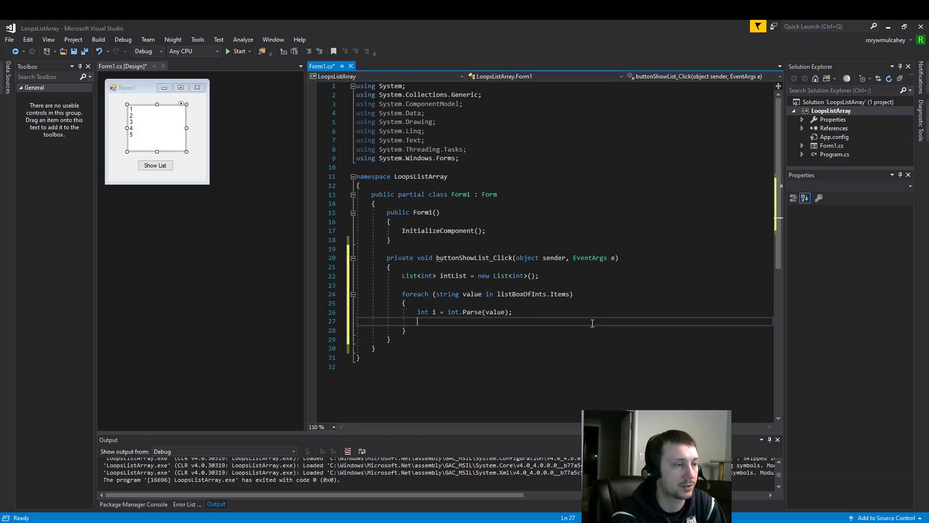
Add intList.Add(i); inside the loop and open a line after its closing brace.
text(int)
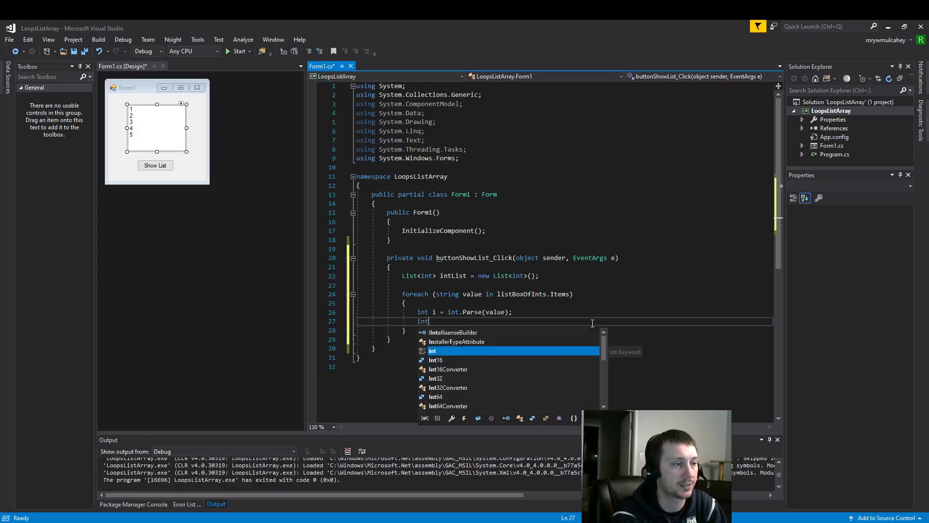
text(List.)
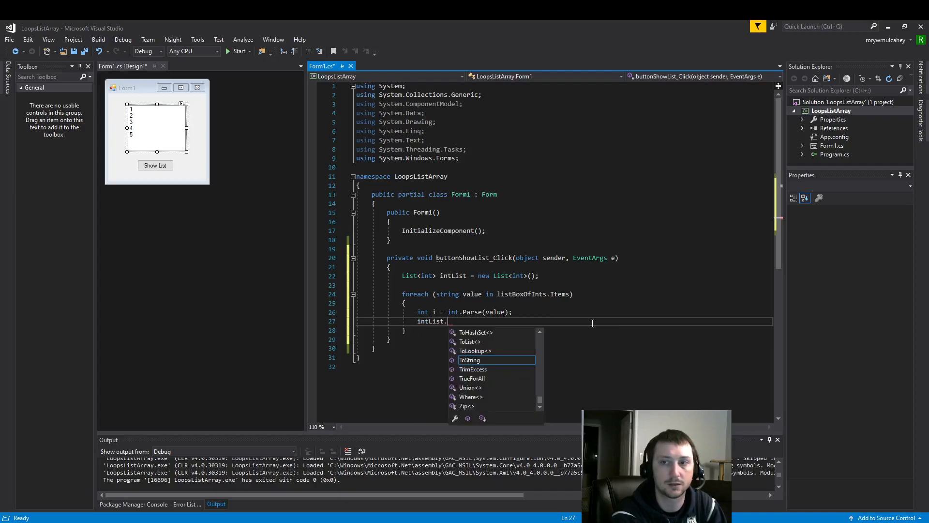
text(Add(i))
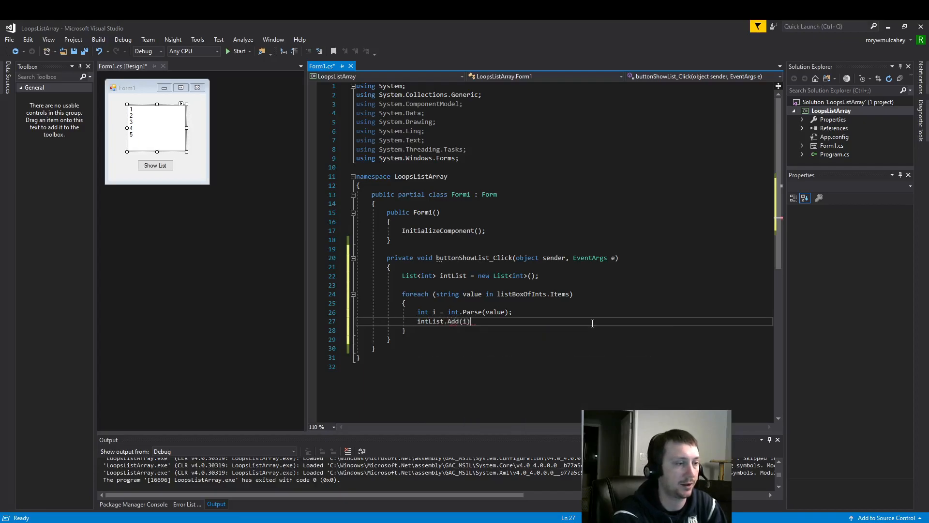
text(;)
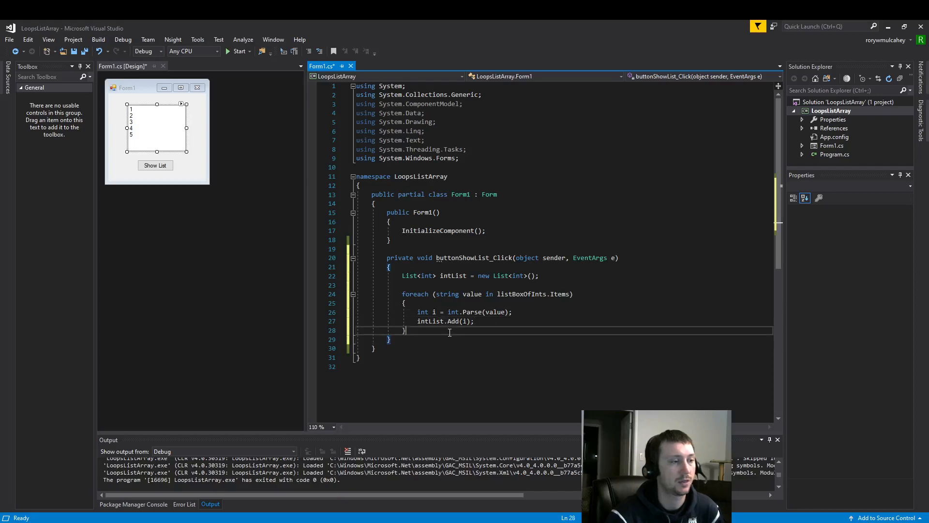
key(Enter)
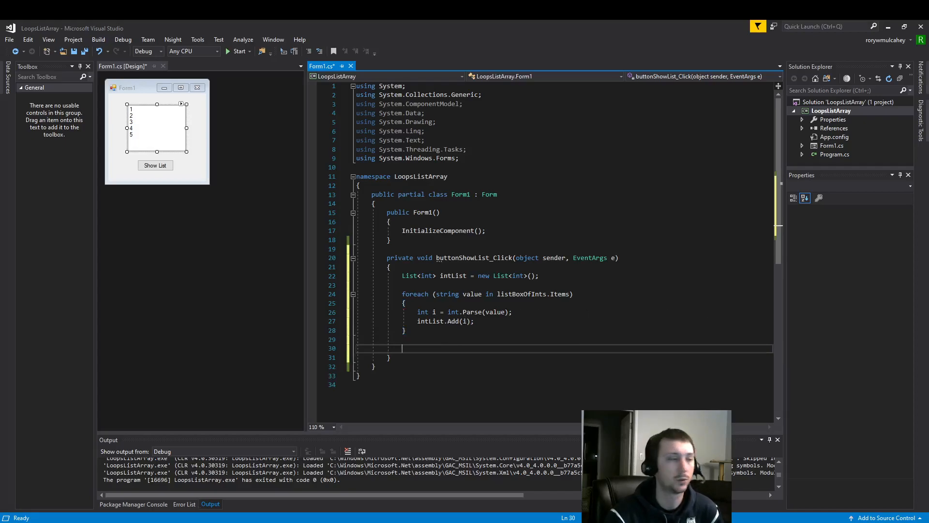
Show MessageBox.Show(string.Join(", ", intList), "Integer List"); after the loop.
text(MessageBox.)
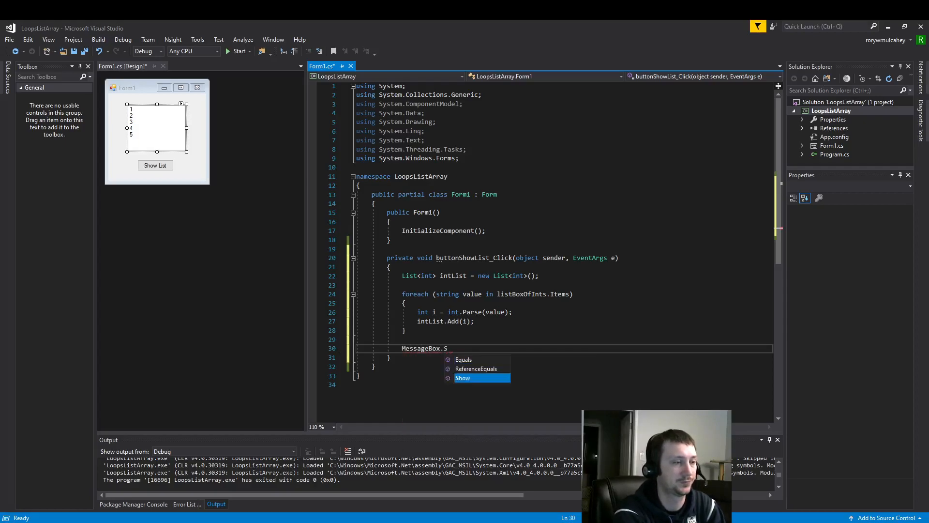
text(Show();)
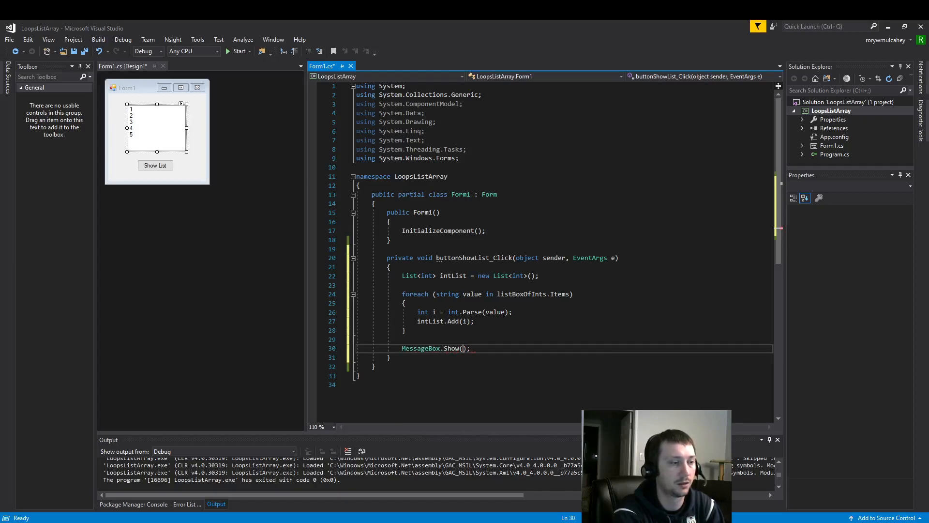
text(string.)
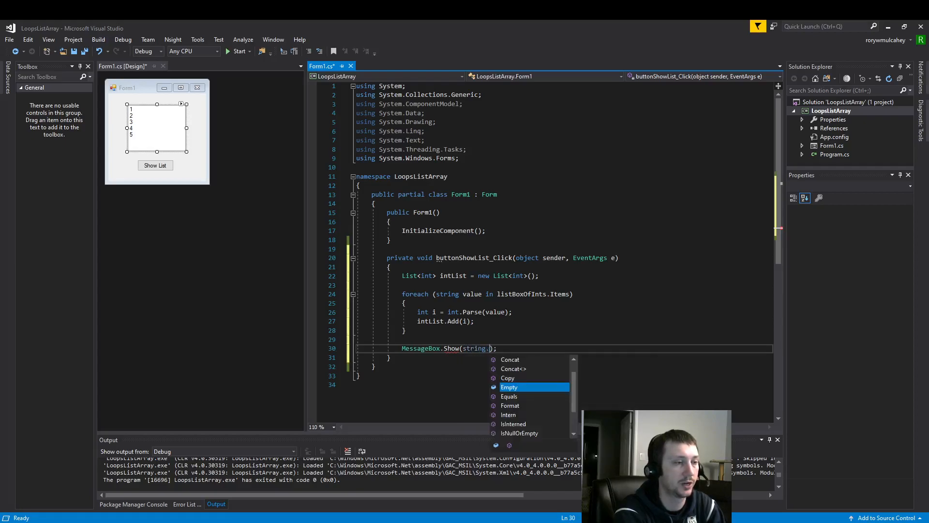
text(Join(", ", intList)
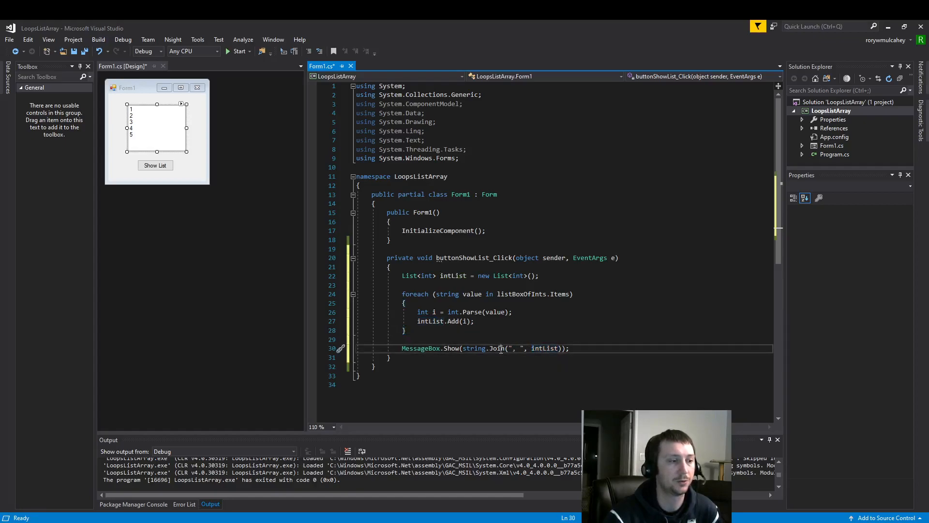
double_click(496, 348)
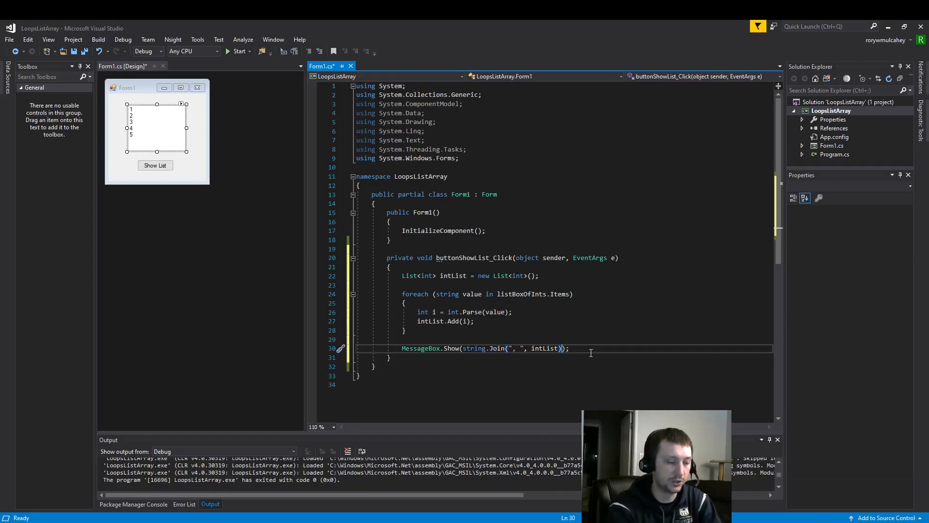
text(, "")
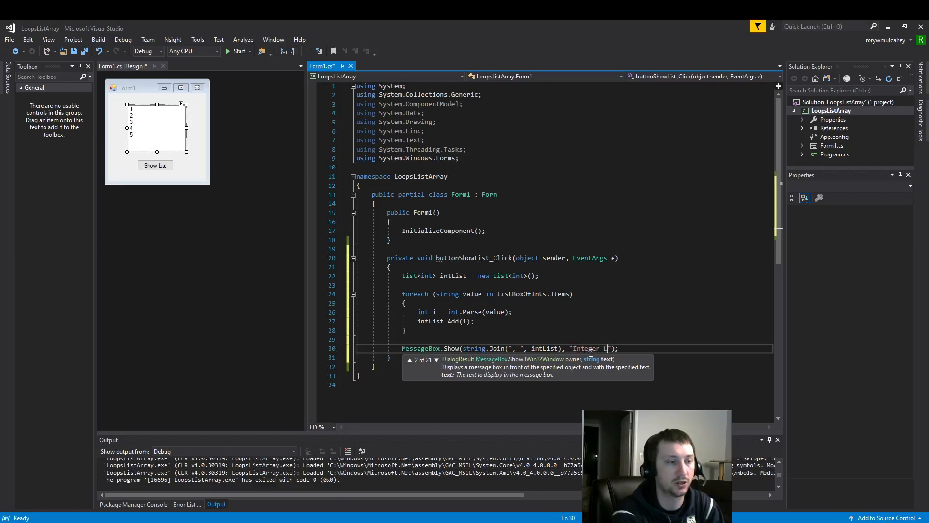
text(ist)
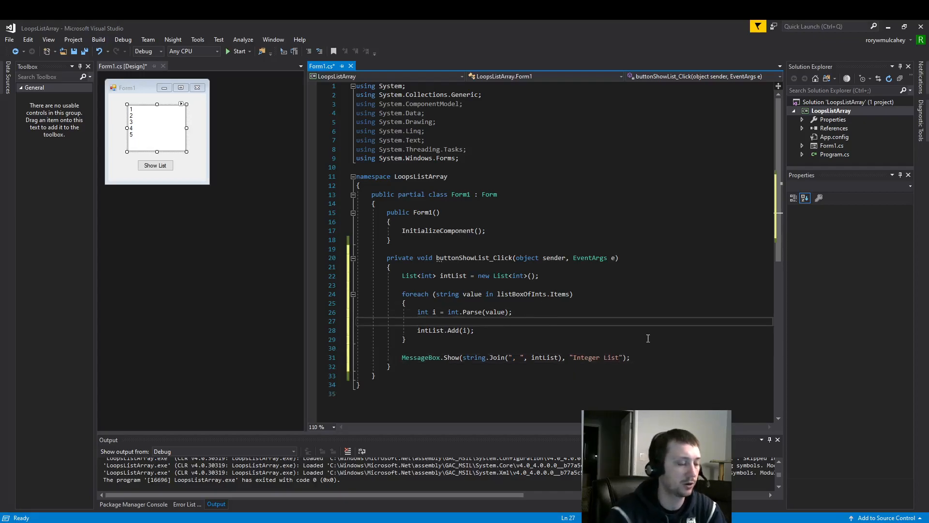
Add int j = Convert.ToInt32(value); beneath the int.Parse line.
text(int j)
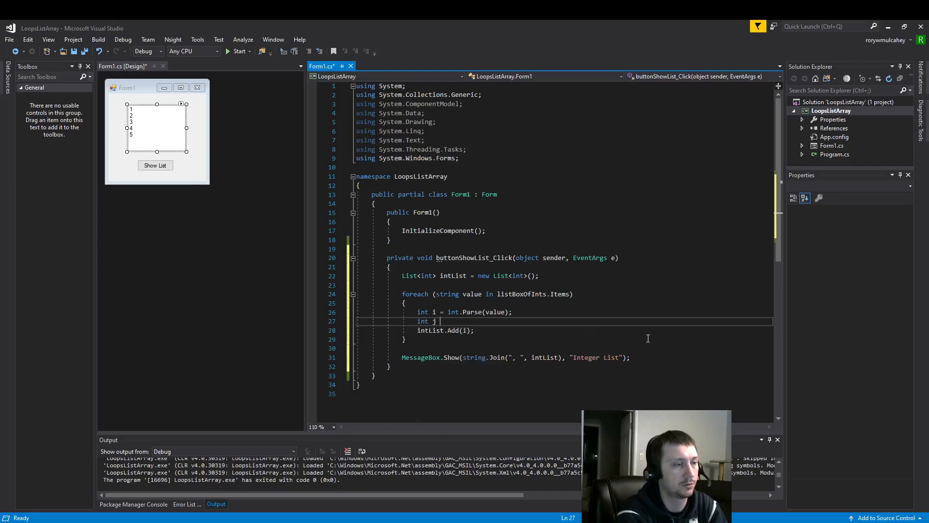
text(= conver)
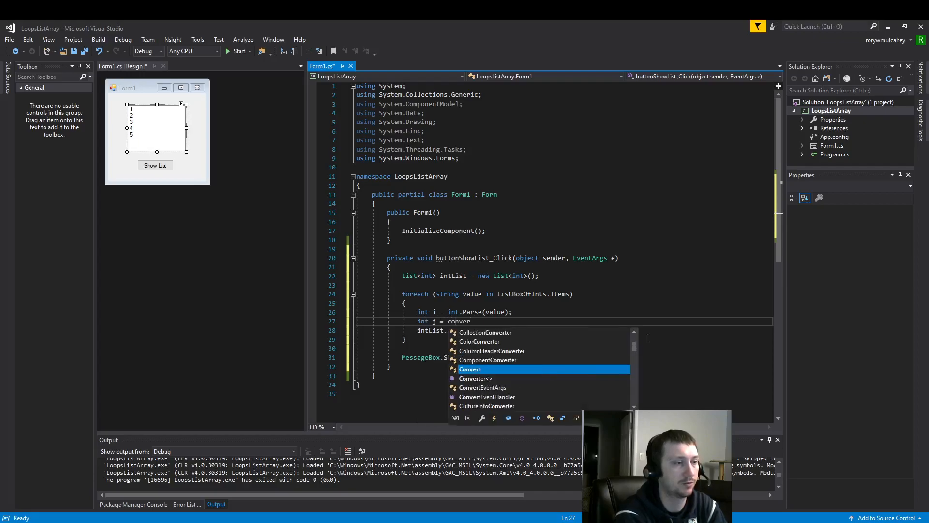
text(Convert.ToInt32)
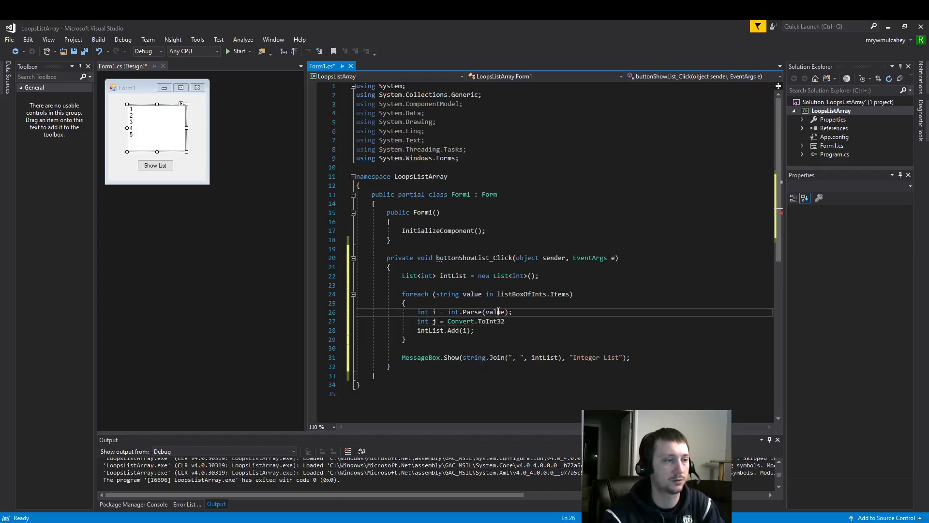
double_click(494, 312)
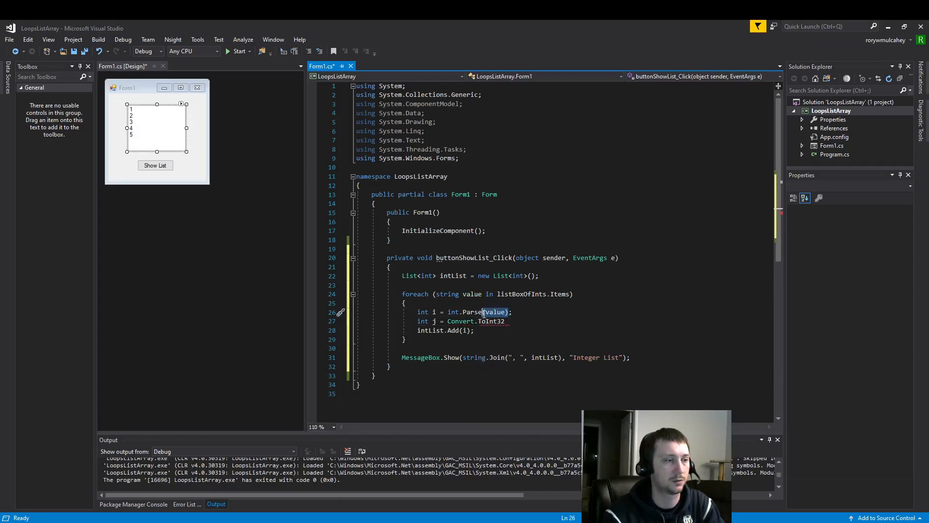
click(507, 320)
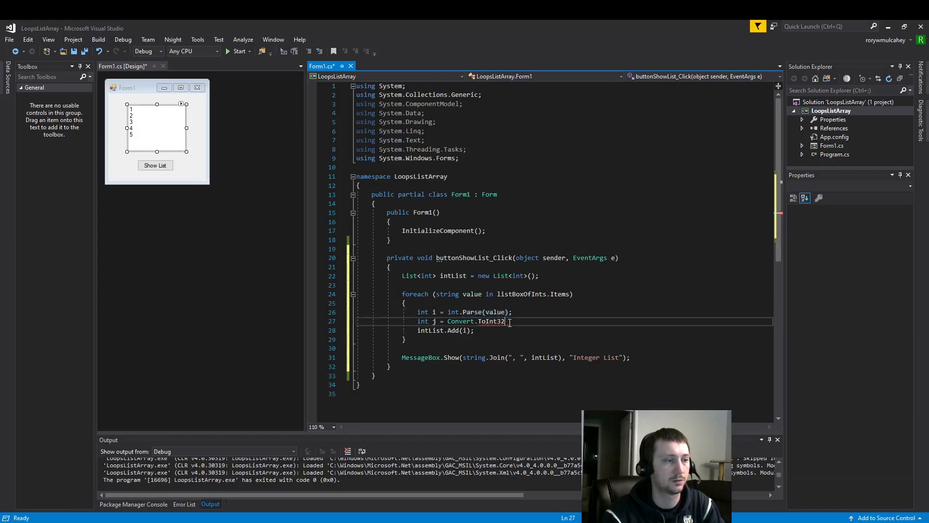
text((value);)
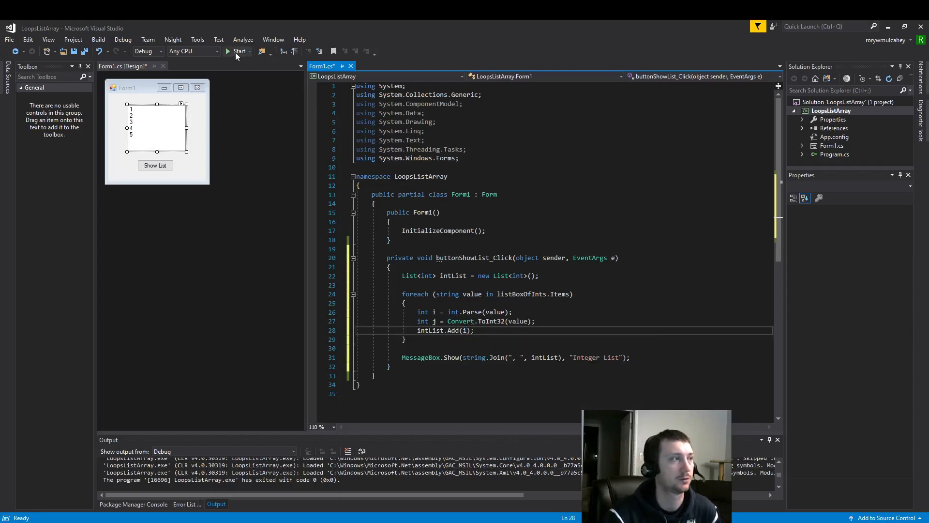
Run the app, press Show List and dismiss the message box reading 1, 2, 3, 4, 5.
click(238, 51)
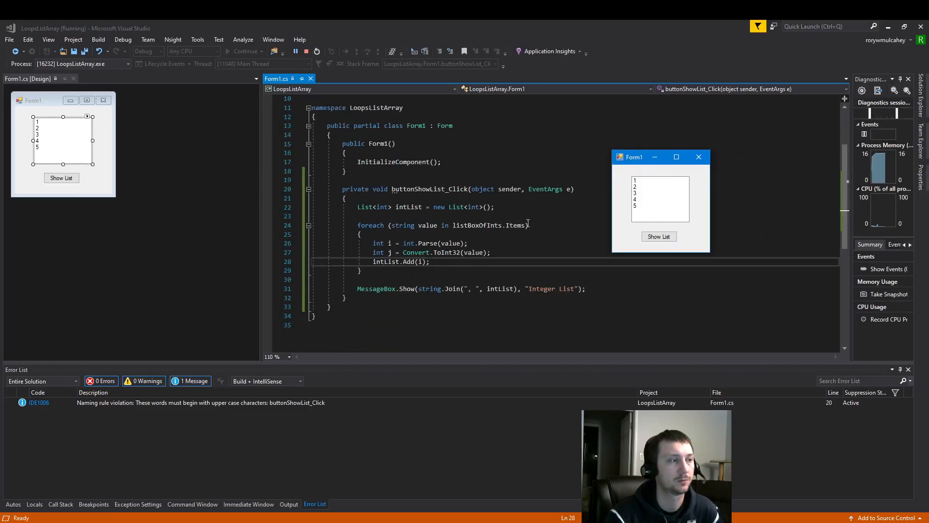
click(659, 236)
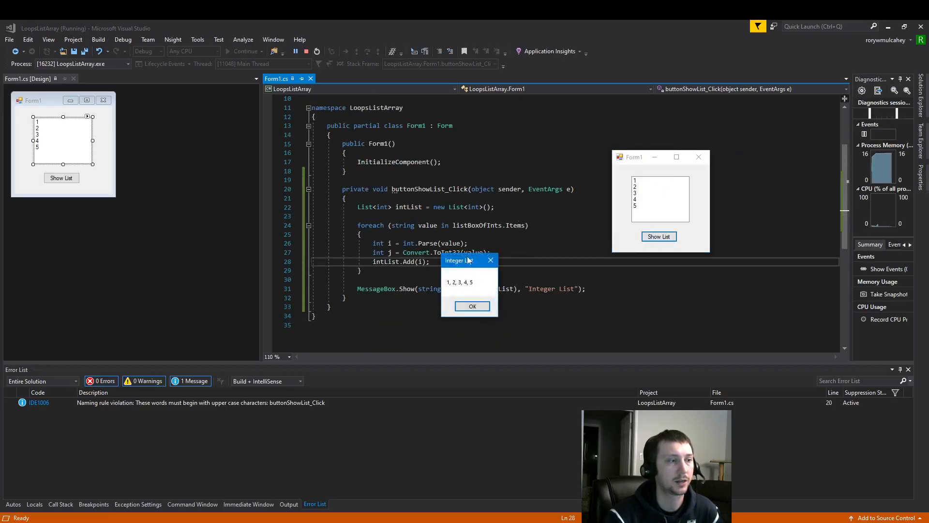
click(472, 306)
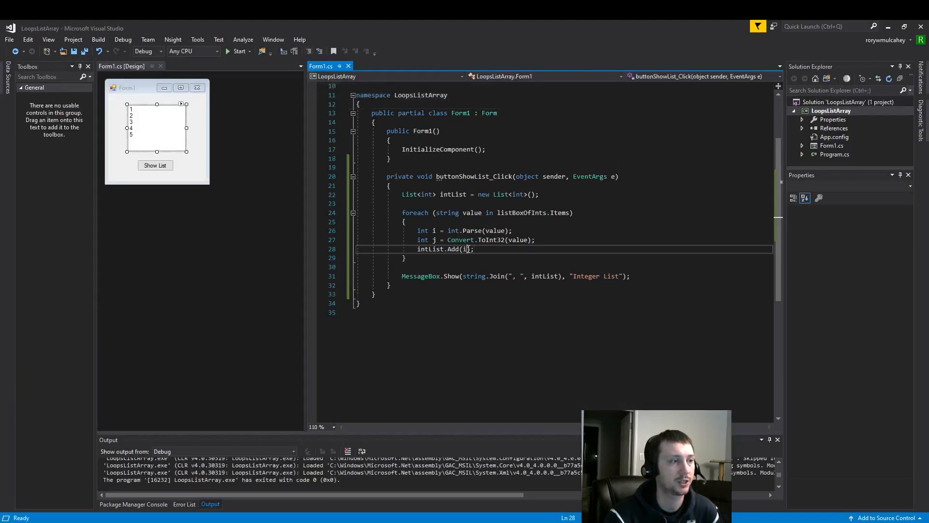
Change Add(i) to Add(j), rerun to see 1, 2, 3, 4, 5, and close the form.
text(j)
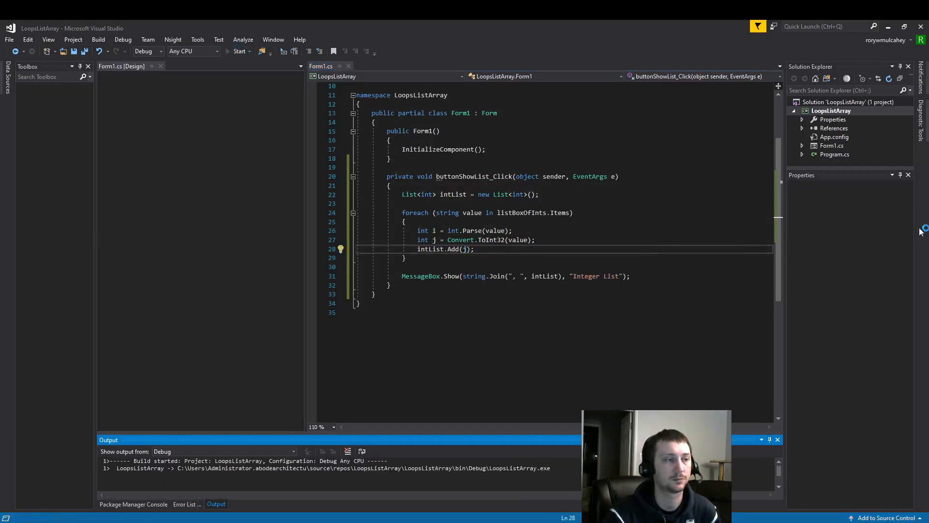
click(237, 51)
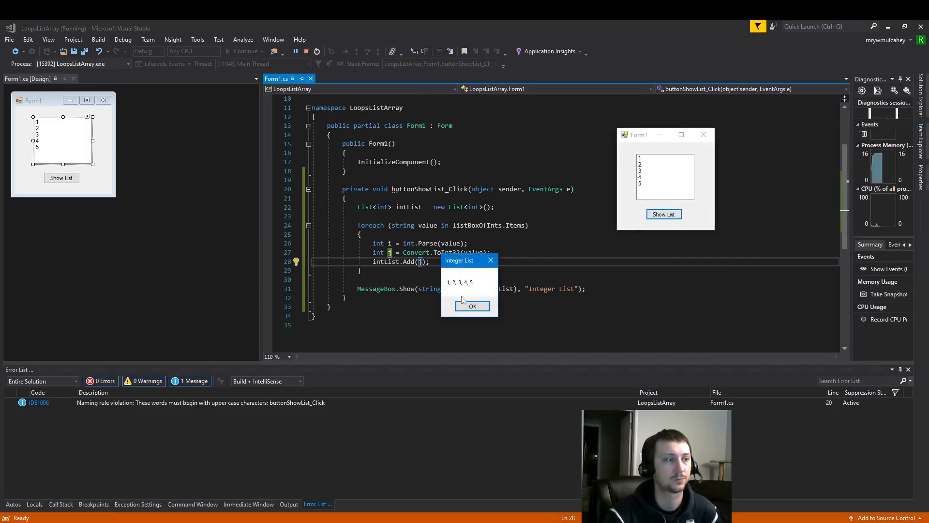
click(472, 306)
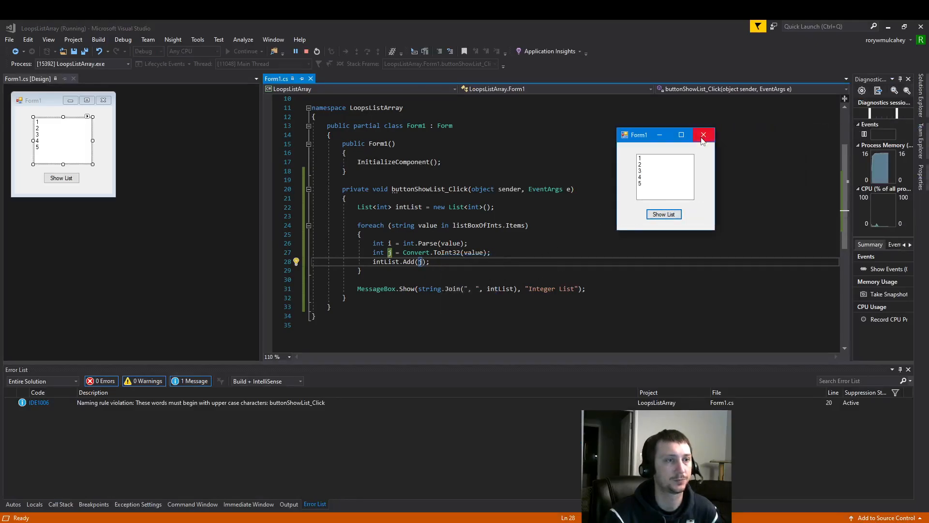
click(703, 135)
text(i)
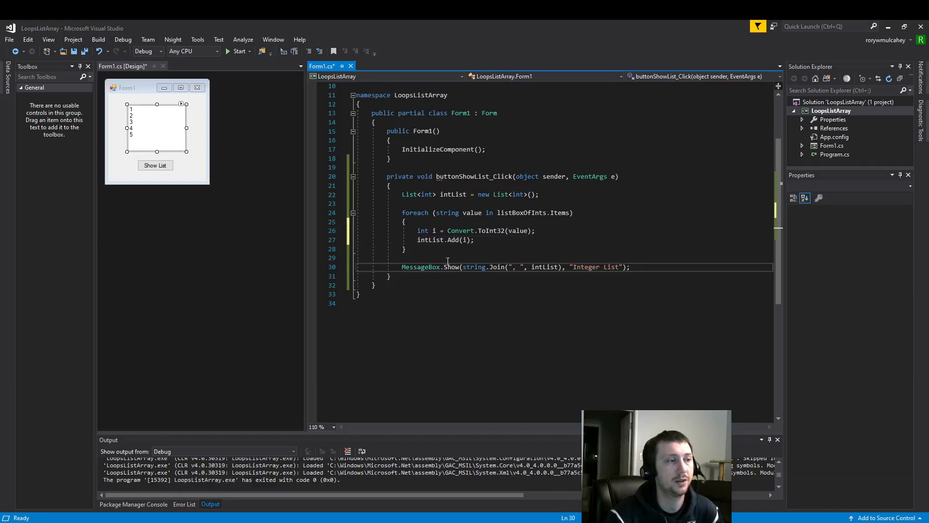
Set a breakpoint on the foreach line and start debugging until it hits.
click(312, 212)
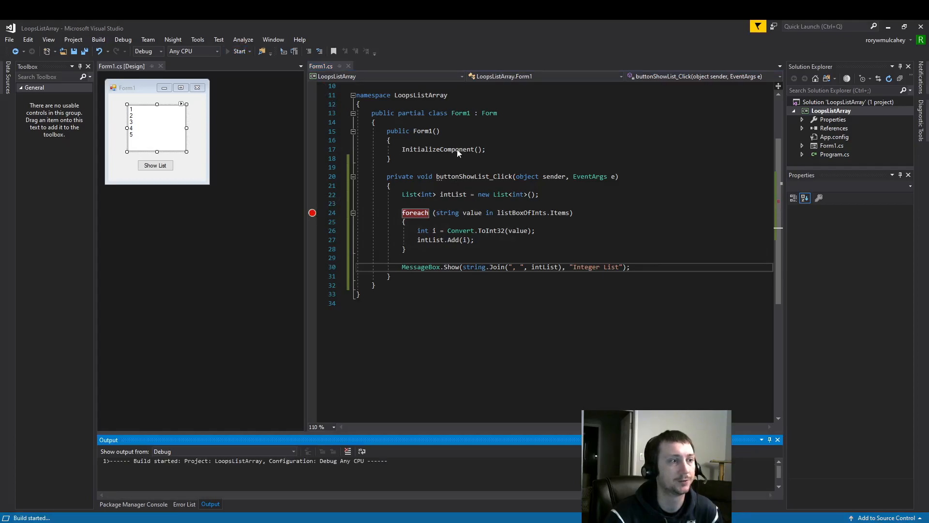
click(237, 52)
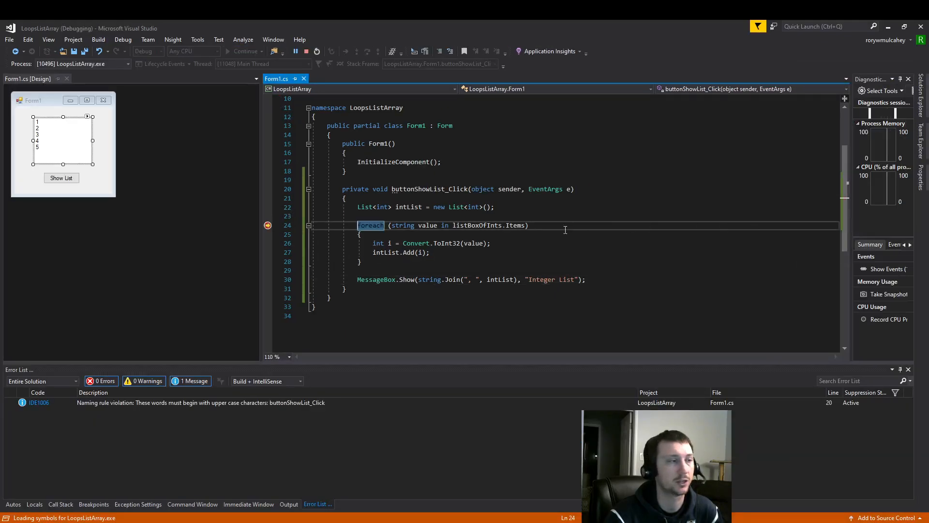
key(F10)
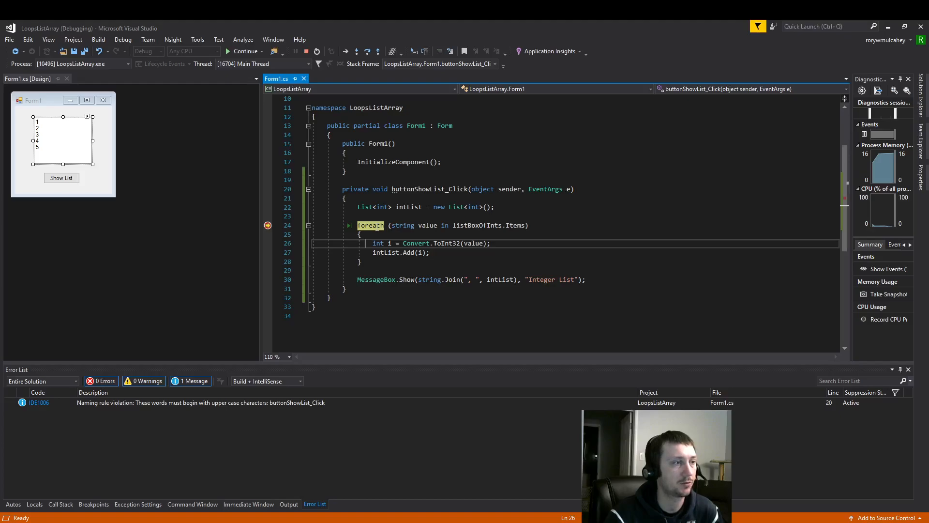
Inspect Locals: expand intList (Count = 0) and the listBoxOfInts.Items collection.
click(34, 504)
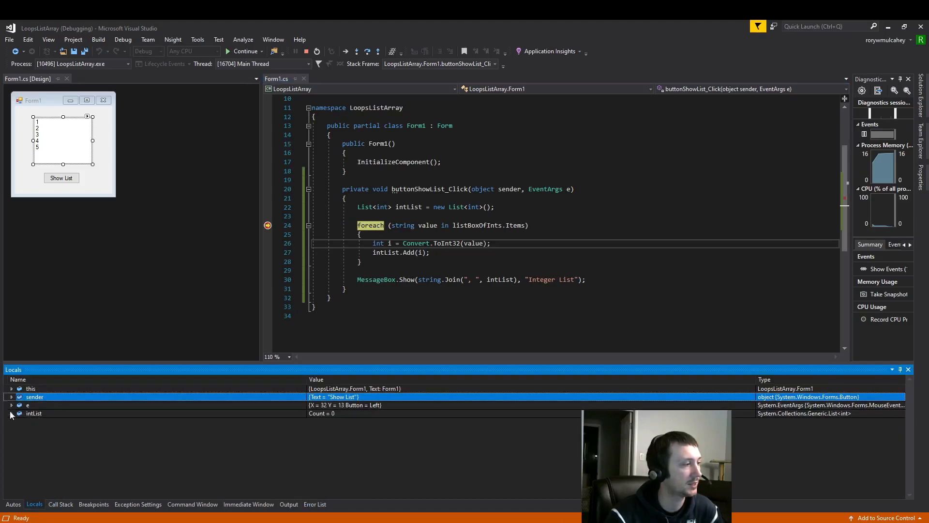
click(11, 413)
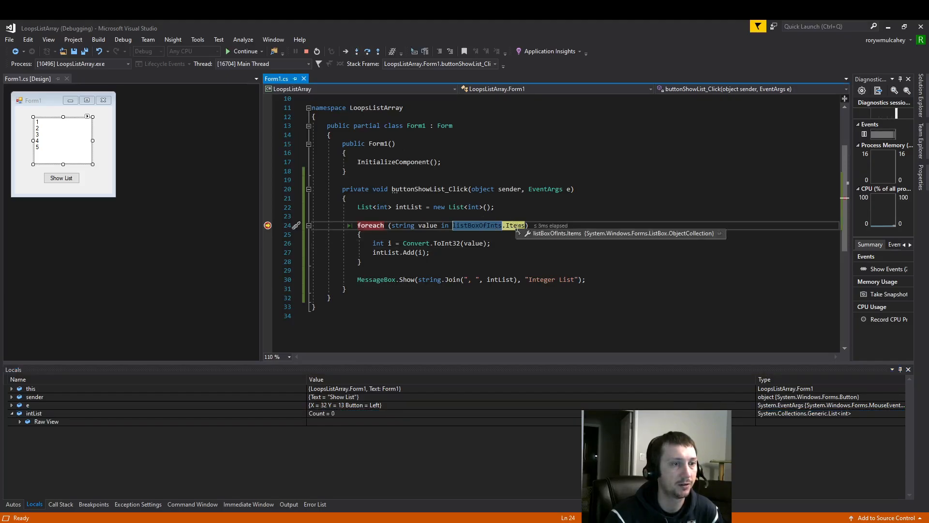
click(518, 233)
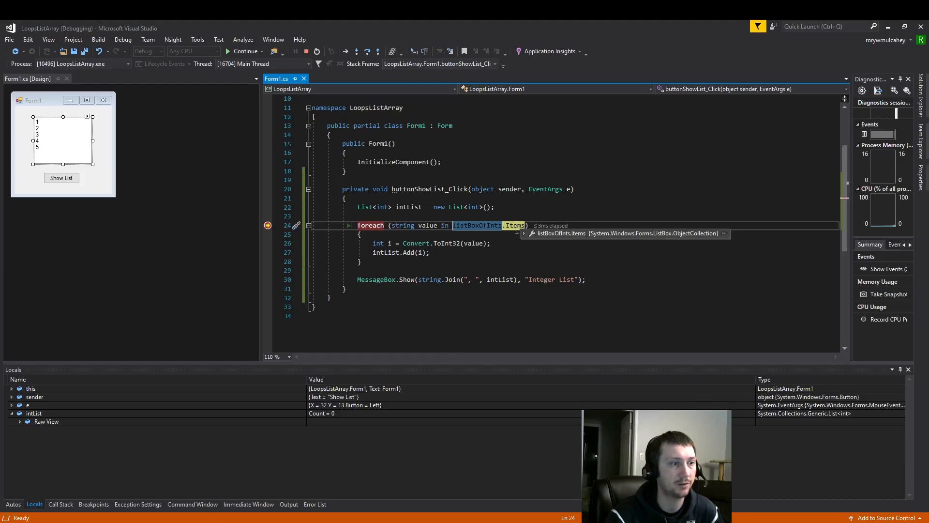
click(526, 233)
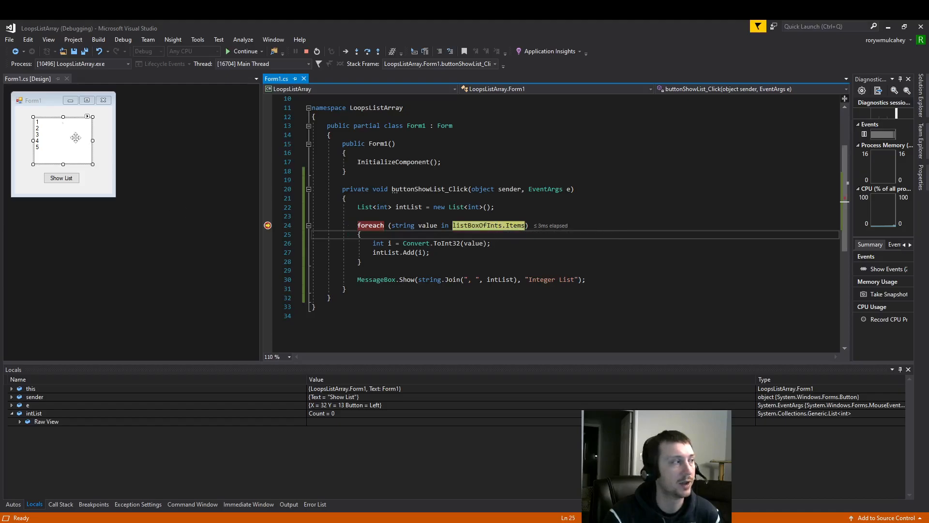
mouse_move(53, 152)
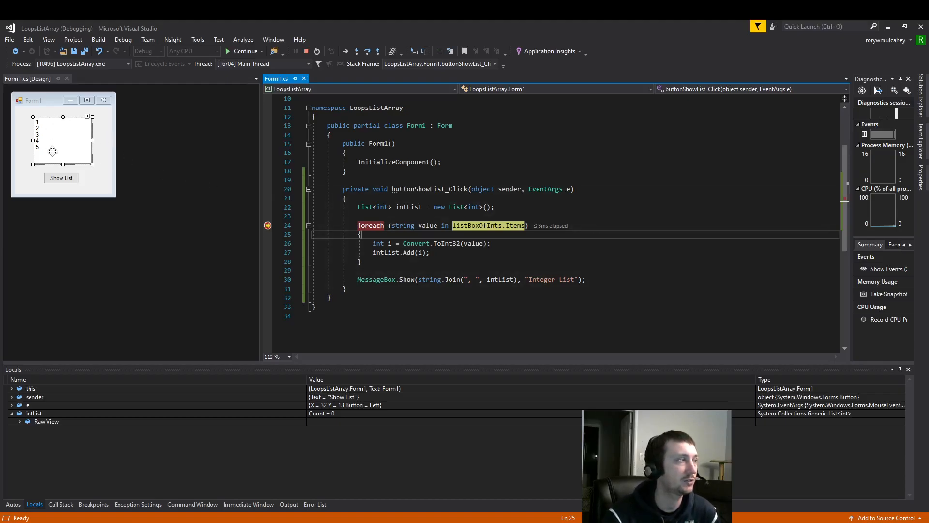
mouse_move(40, 125)
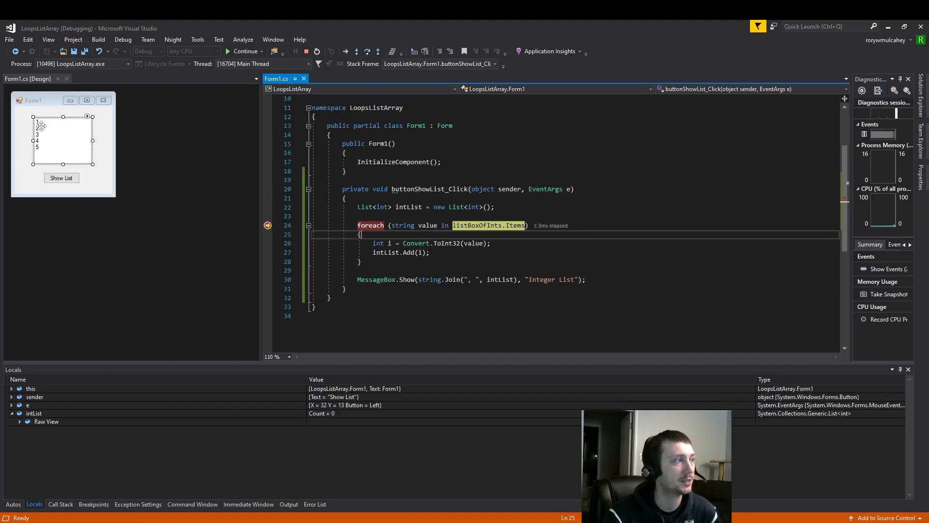
mouse_move(222, 195)
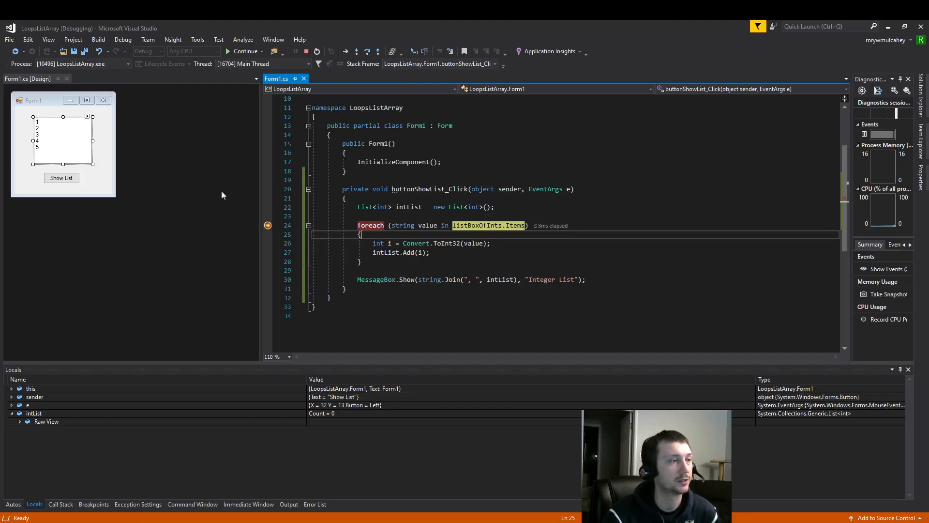
mouse_move(42, 120)
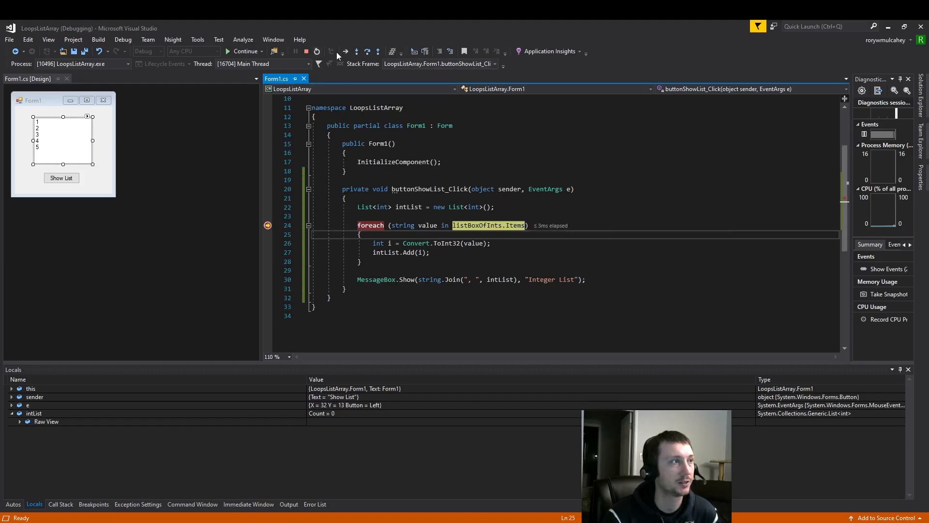
Step over into the loop body for the first item.
click(355, 52)
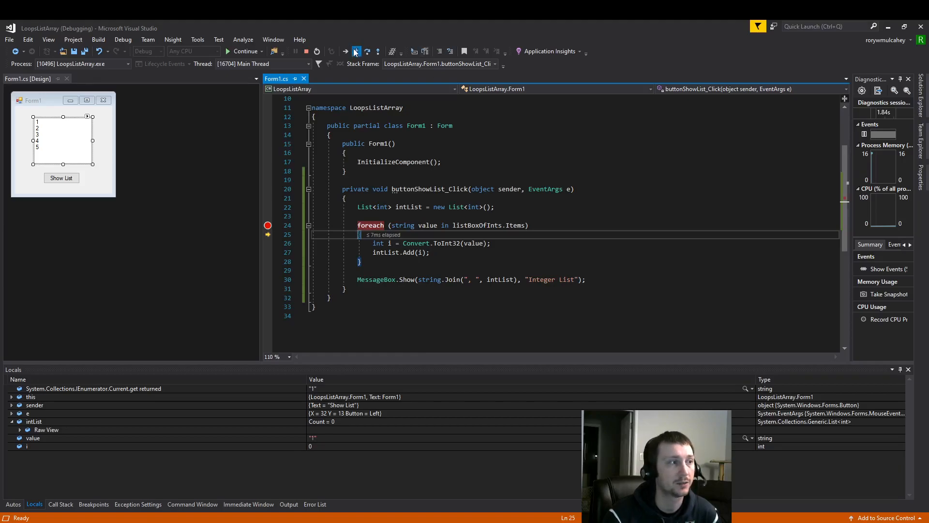
click(355, 51)
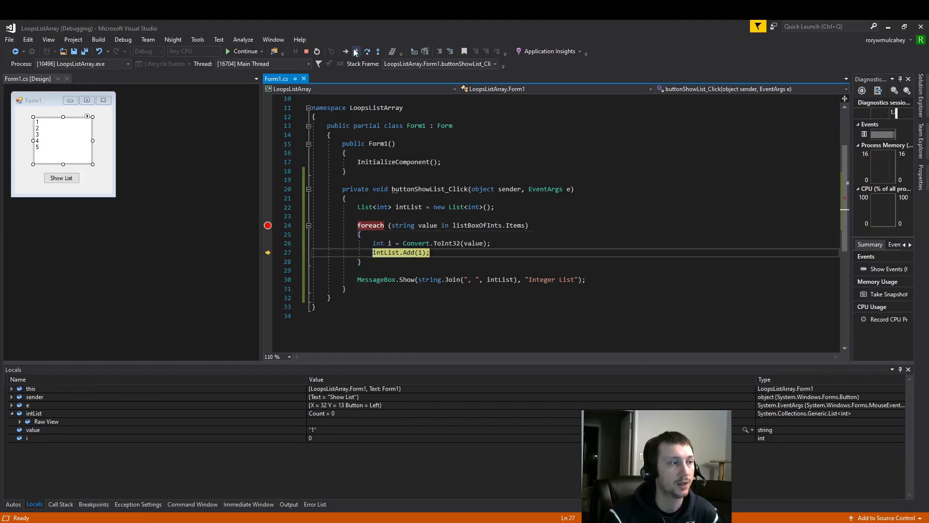
click(355, 52)
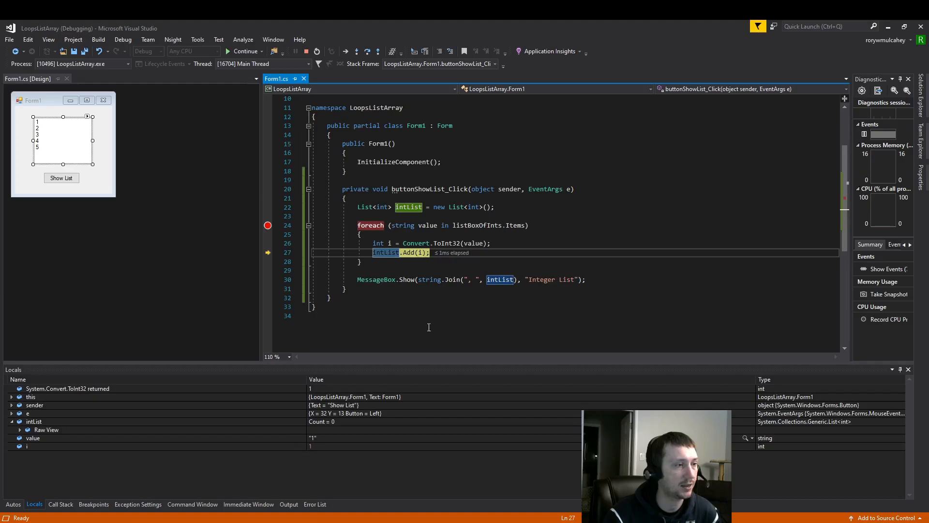
mouse_move(474, 243)
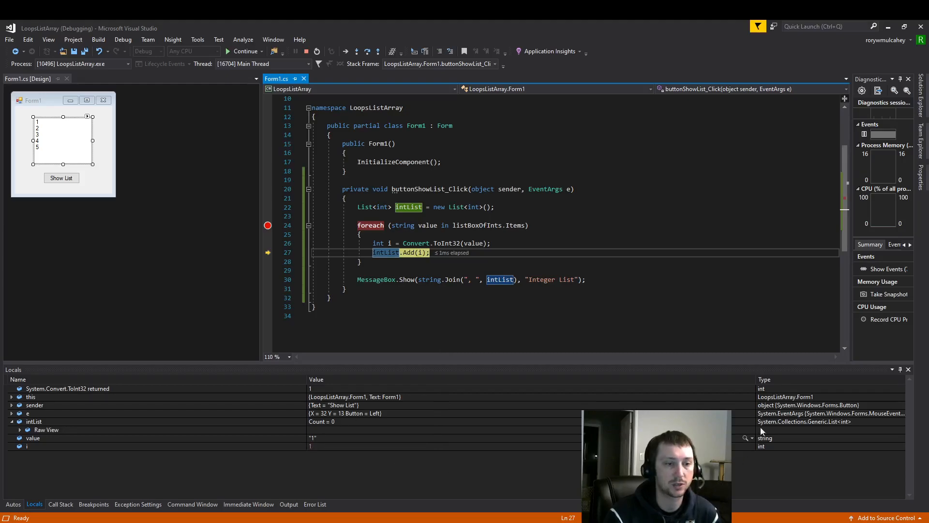
Inspect the current value string "1" in Locals and run the body so intList Count becomes 1.
click(27, 412)
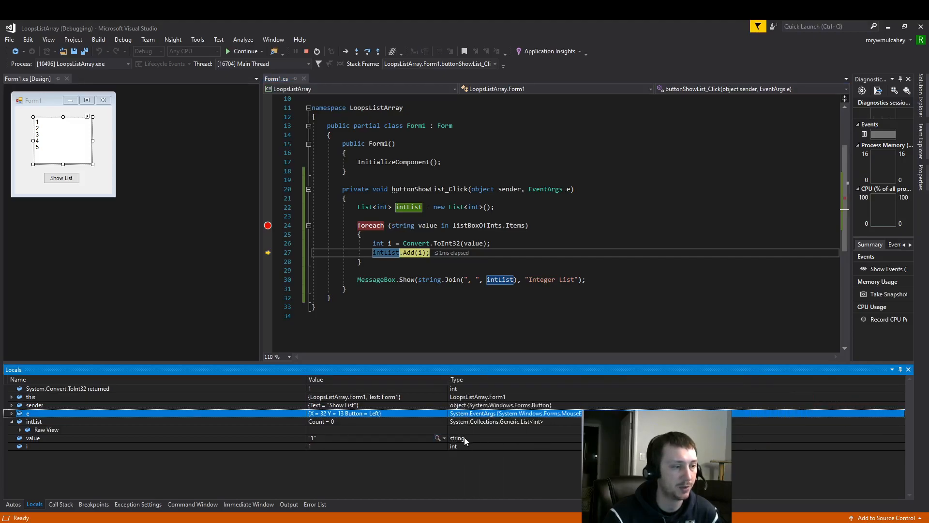
click(32, 437)
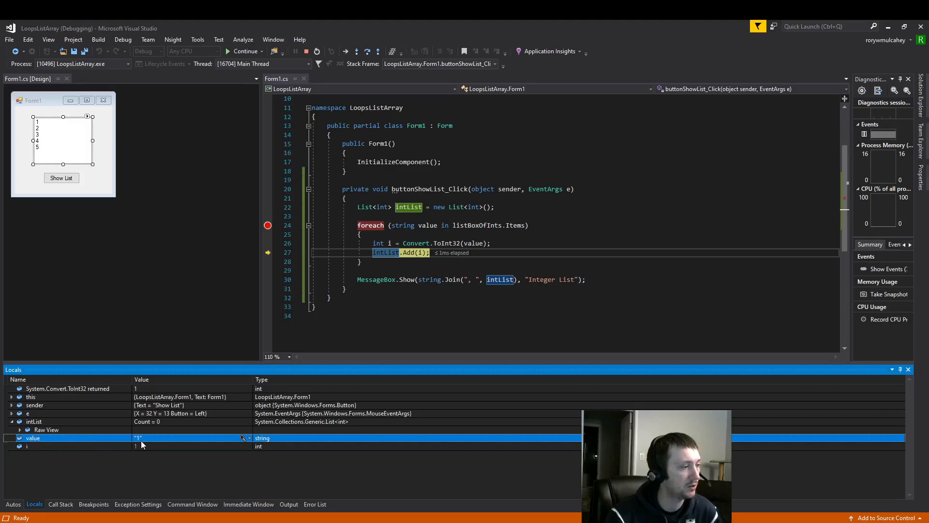
click(29, 447)
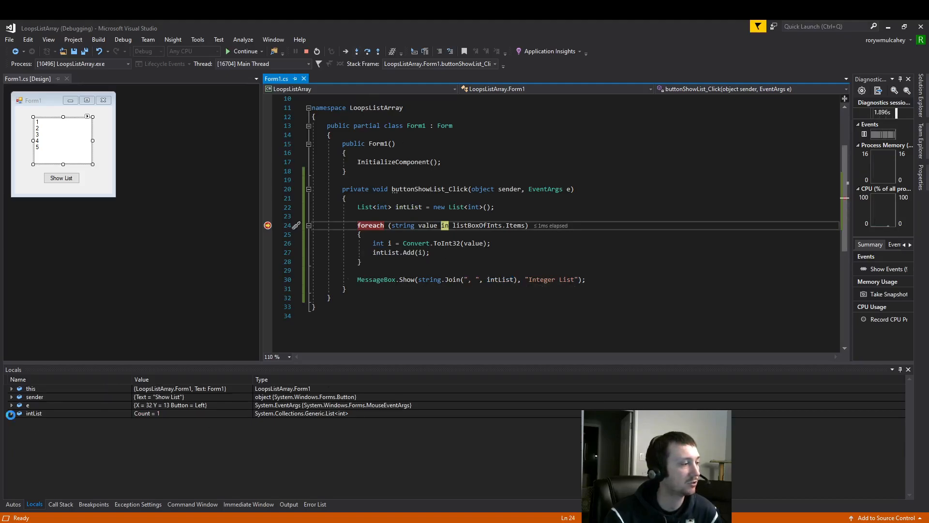
Check intList's first element, then step through the second pass adding the next number.
click(9, 413)
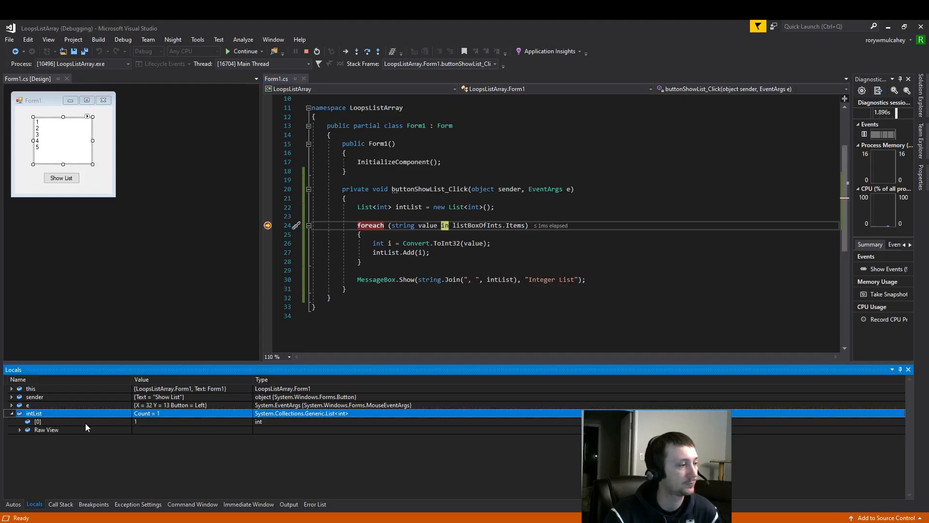
mouse_move(342, 69)
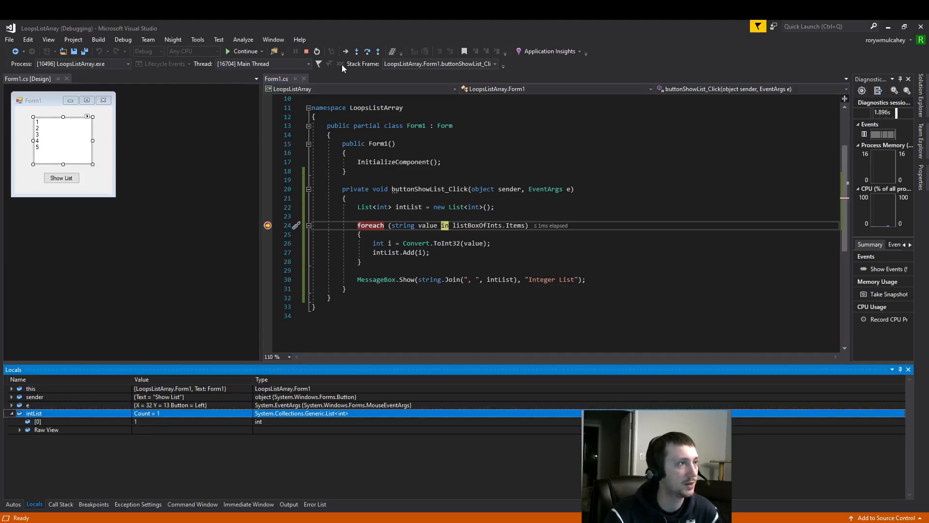
click(357, 52)
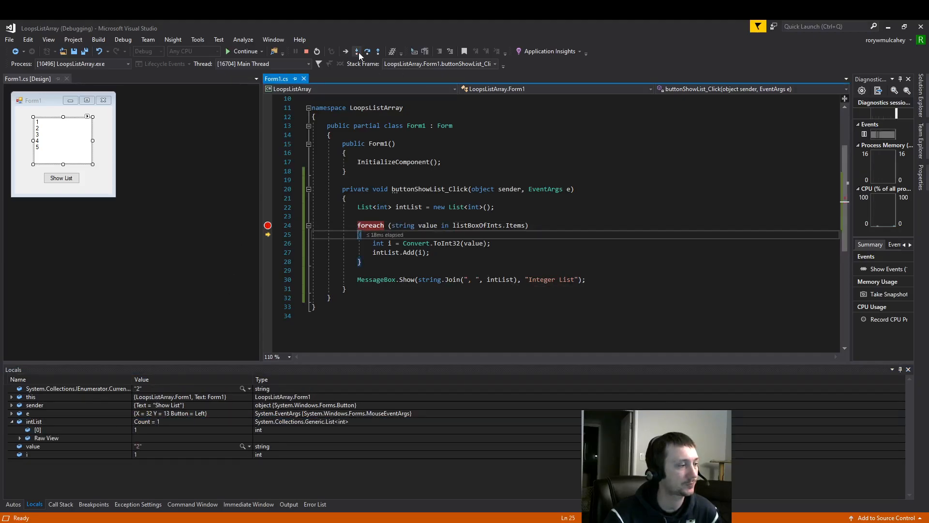
click(356, 51)
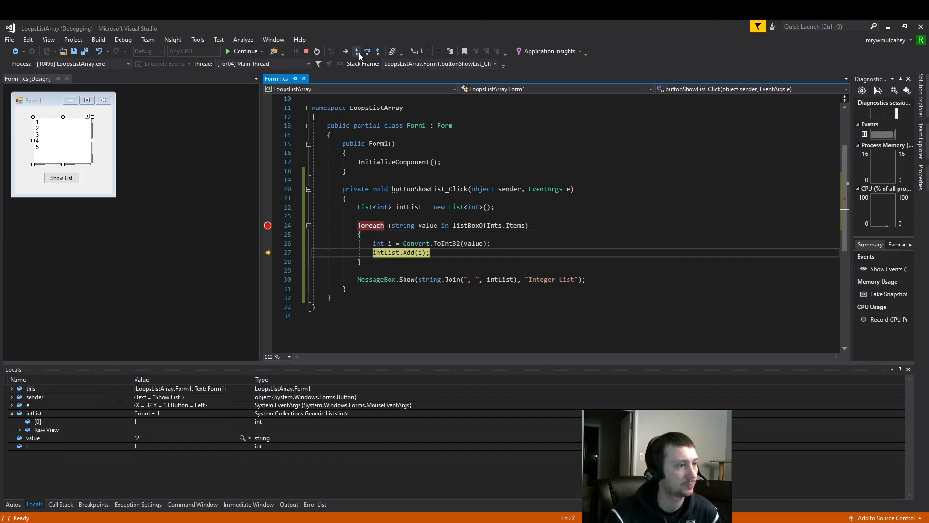
click(357, 51)
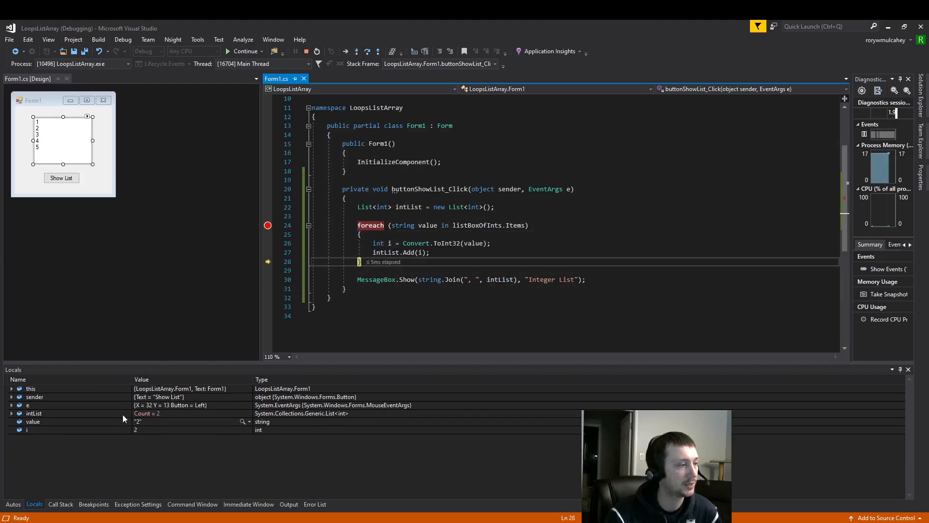
mouse_move(140, 428)
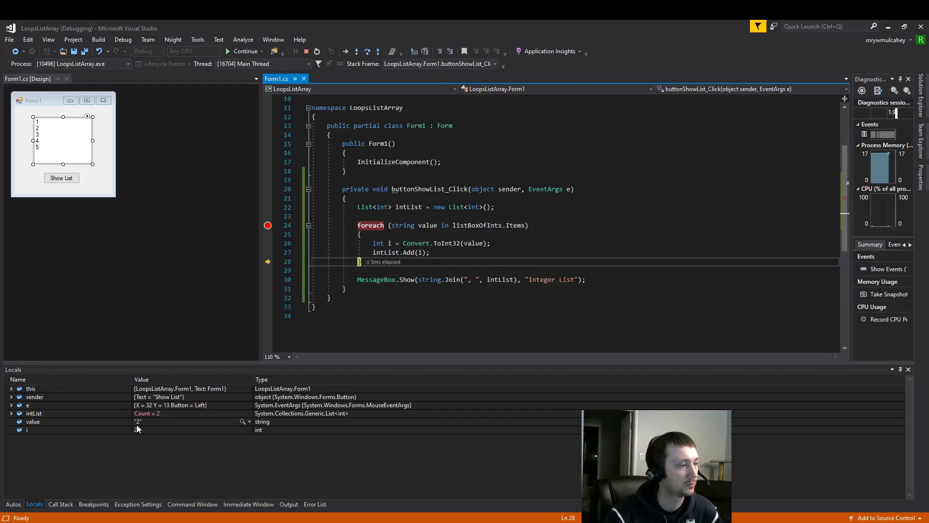
Verify both elements, then step through the remaining passes to reach the MessageBox line with five items.
click(27, 430)
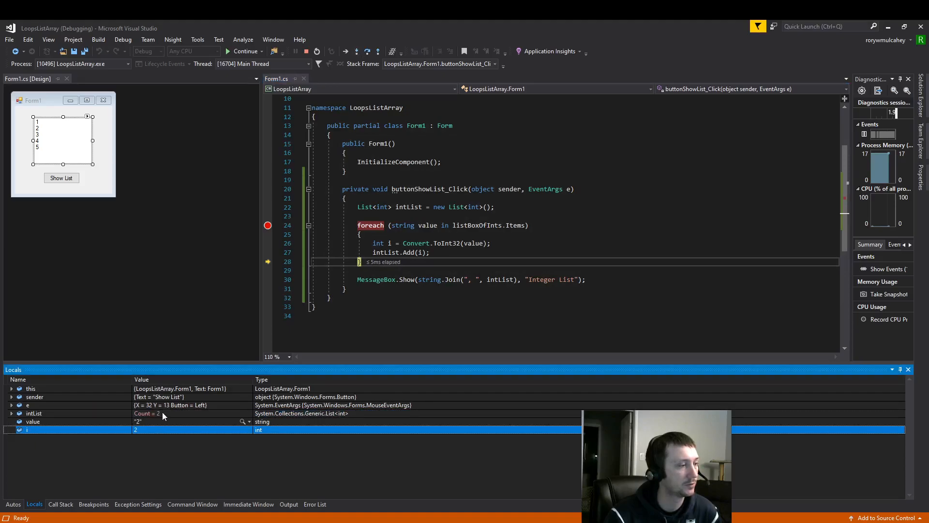
click(10, 413)
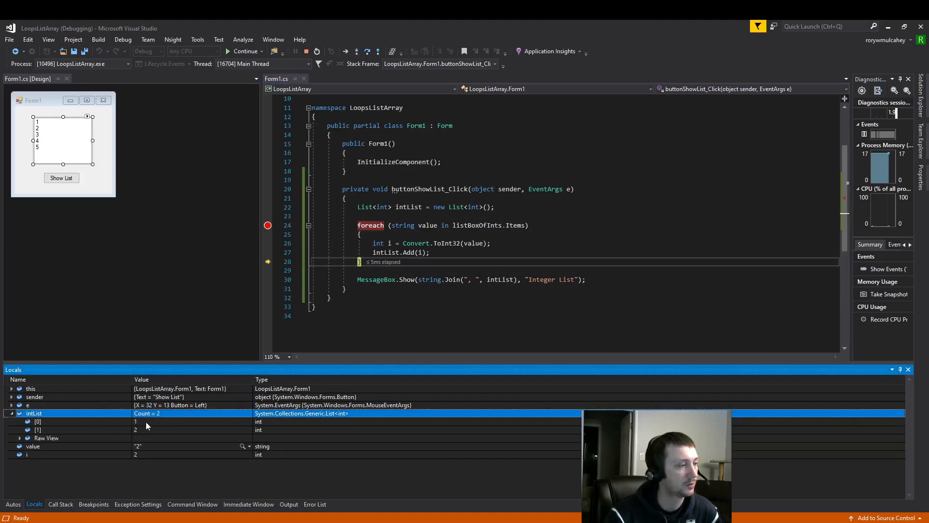
click(357, 51)
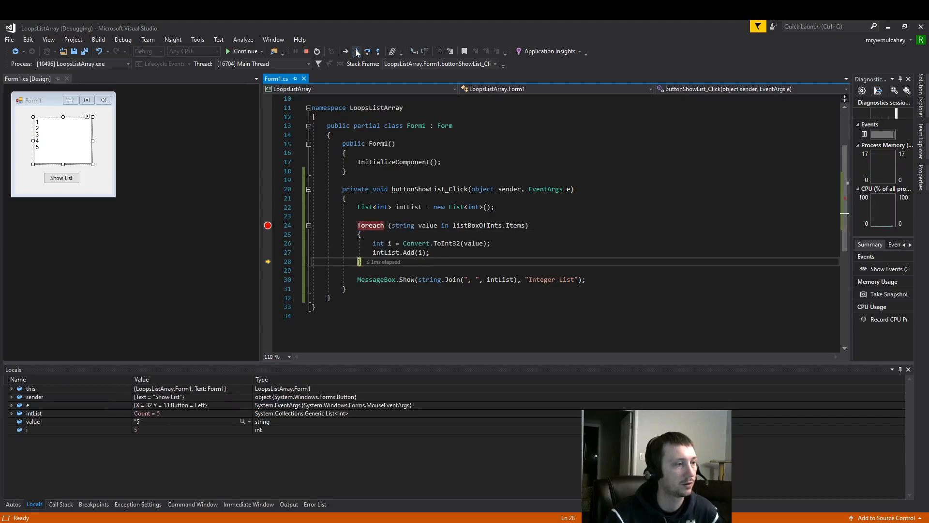
click(356, 51)
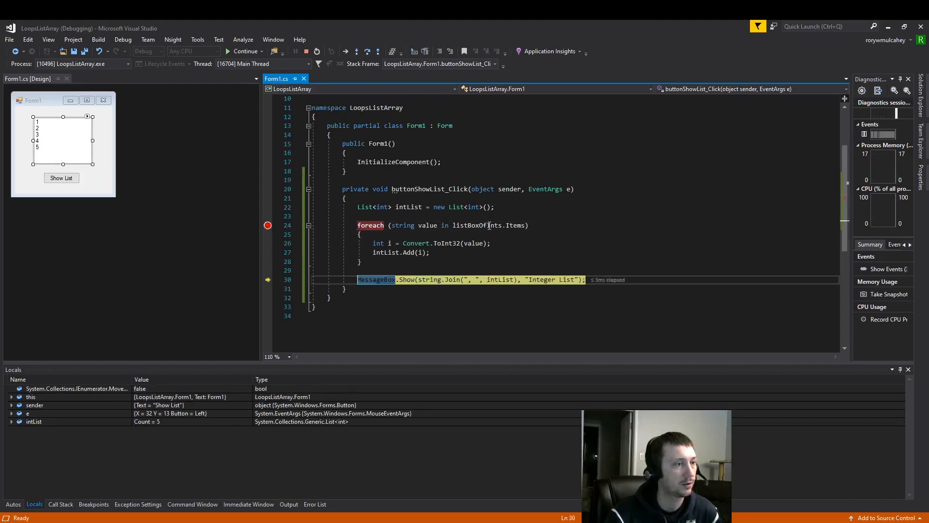
mouse_move(519, 225)
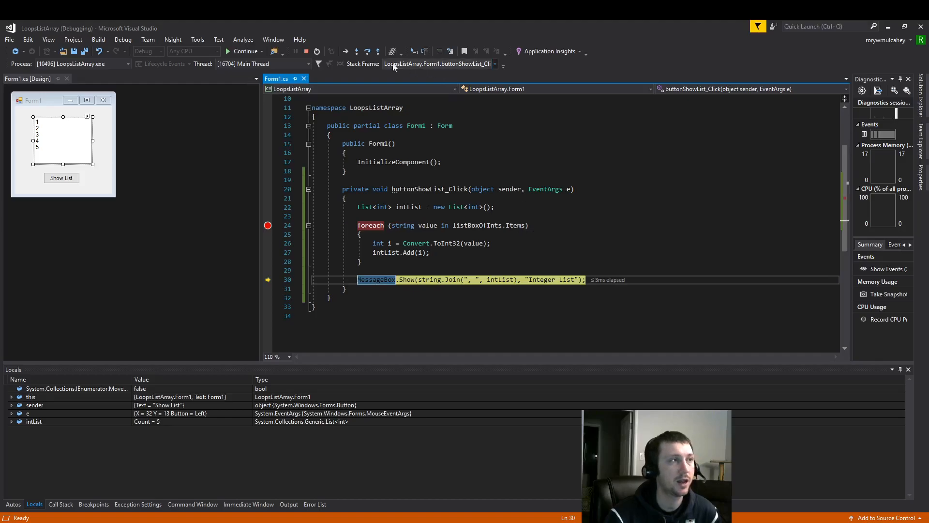
Run the MessageBox line to show the Integer List "1, 2, 3, 4, 5" and dismiss it with OK.
click(356, 52)
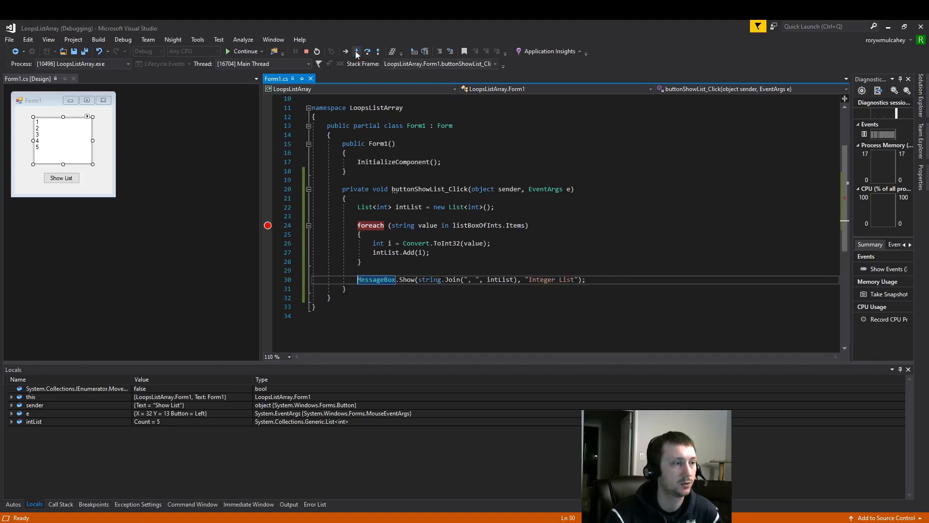
click(356, 51)
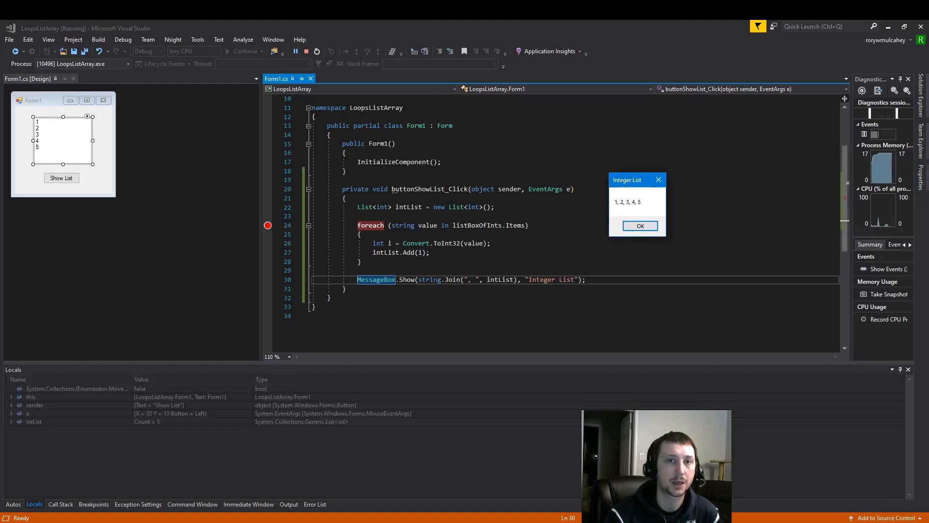
click(640, 225)
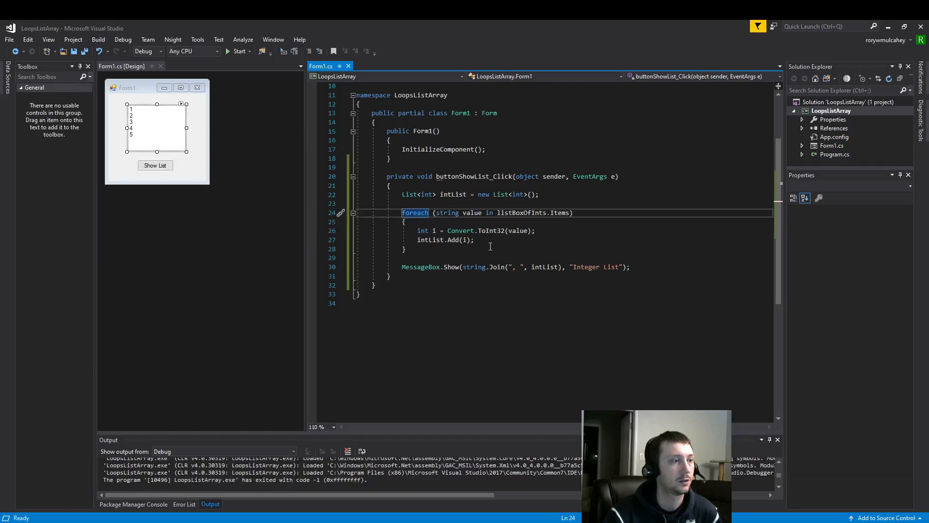
mouse_move(610, 246)
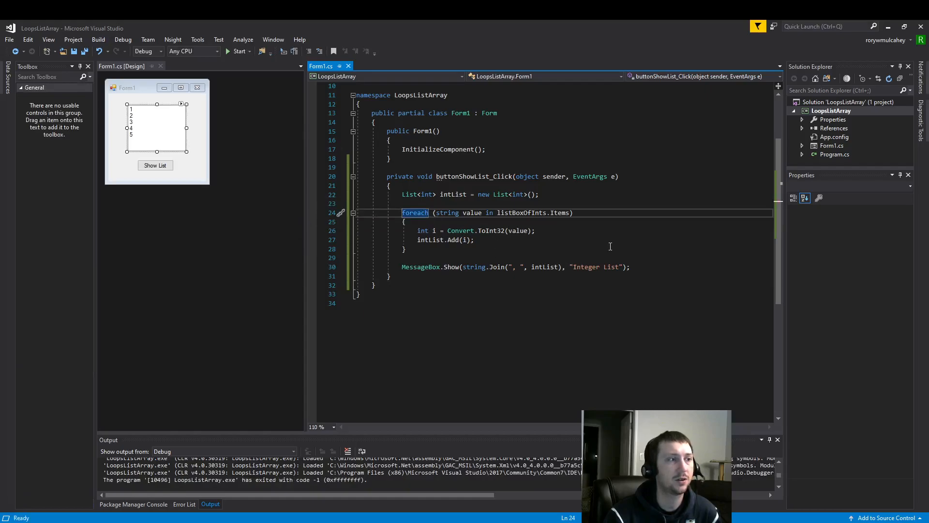
mouse_move(610, 241)
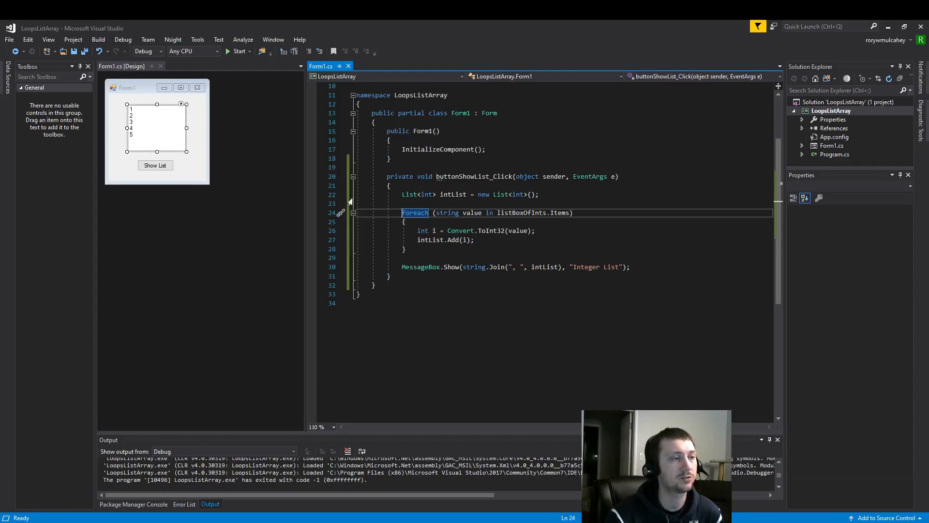
mouse_move(532, 258)
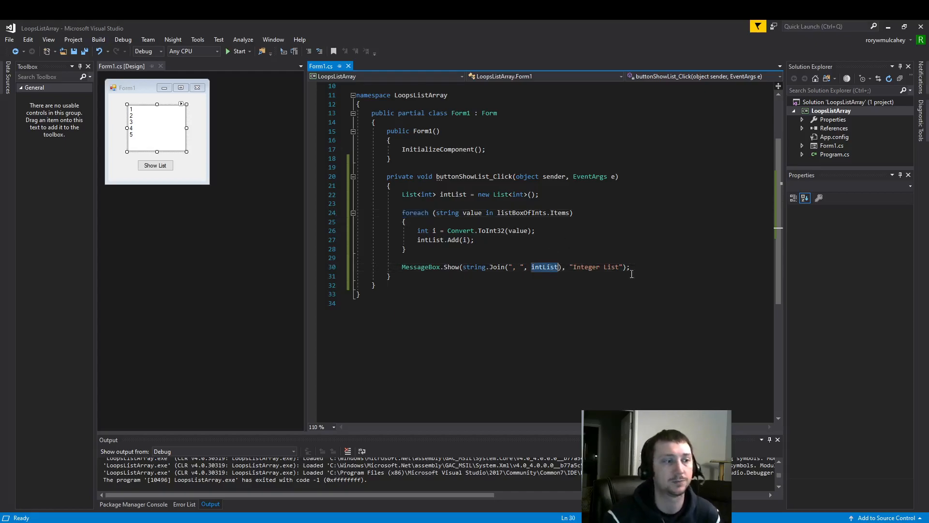
Highlight every reference to intList in the finished handler.
click(545, 266)
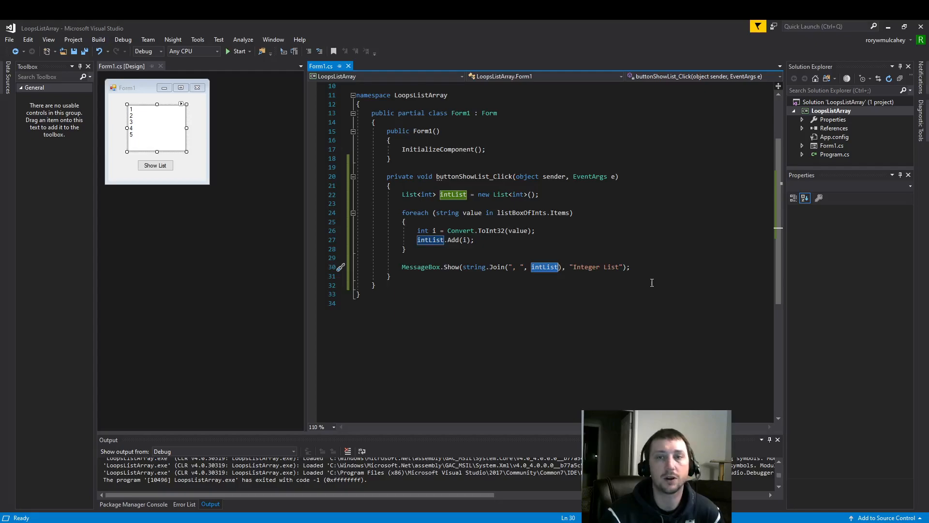
mouse_move(546, 275)
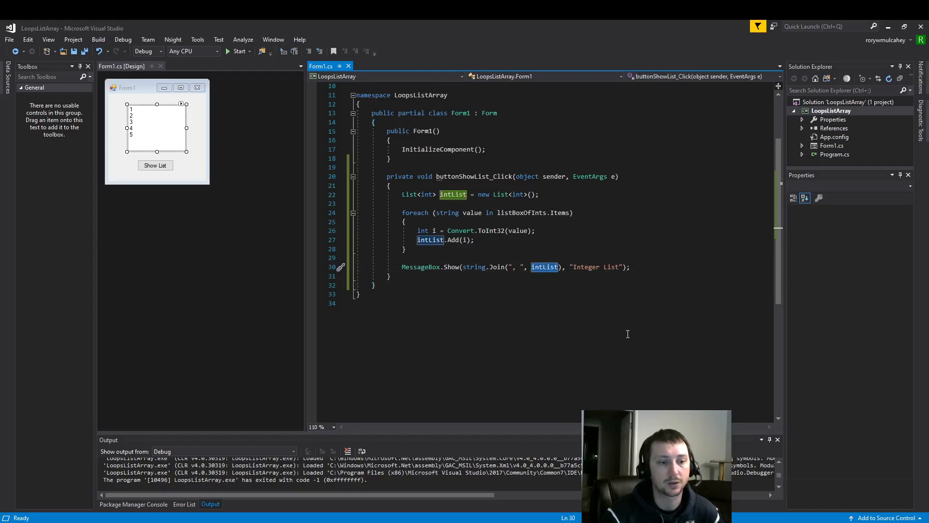
mouse_move(545, 266)
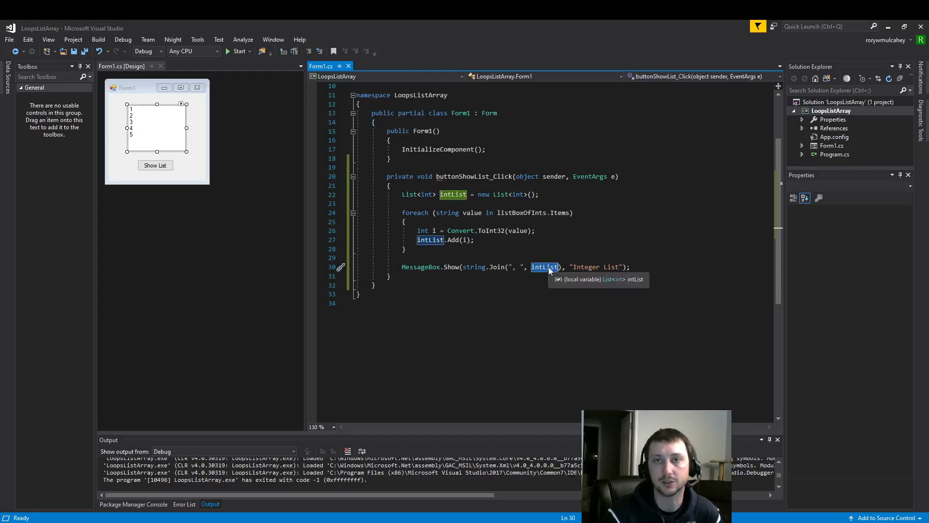